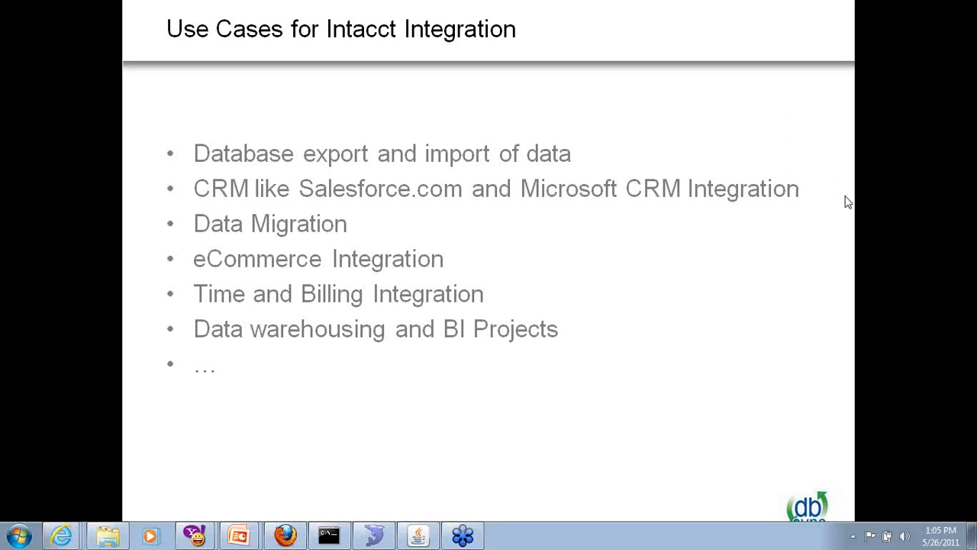
{"action": "mouse_move", "coordinate": [773, 36]}
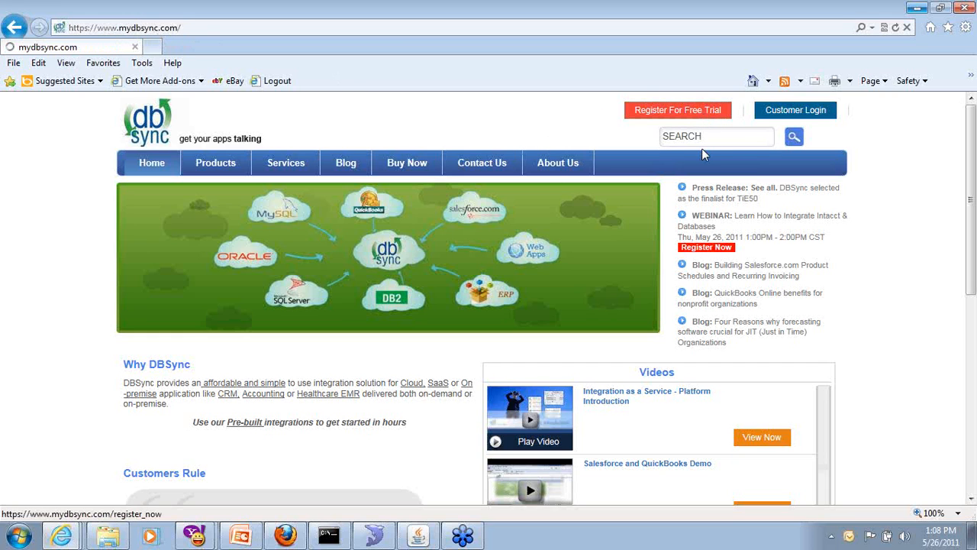
Step: Bring up the DBSync Register Now free-trial form from the home page
{"action": "left_click", "coordinate": [676, 110]}
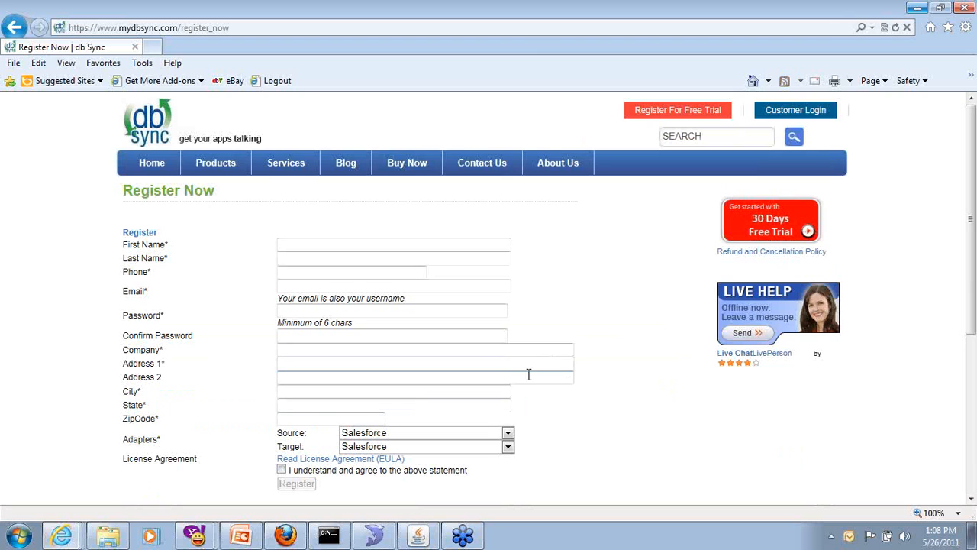
{"action": "mouse_move", "coordinate": [569, 247]}
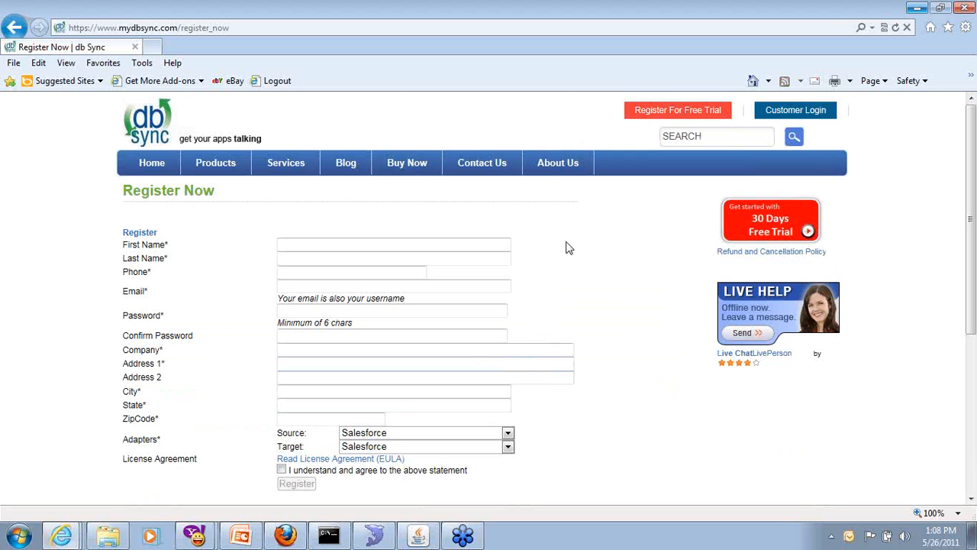
{"action": "mouse_move", "coordinate": [338, 193]}
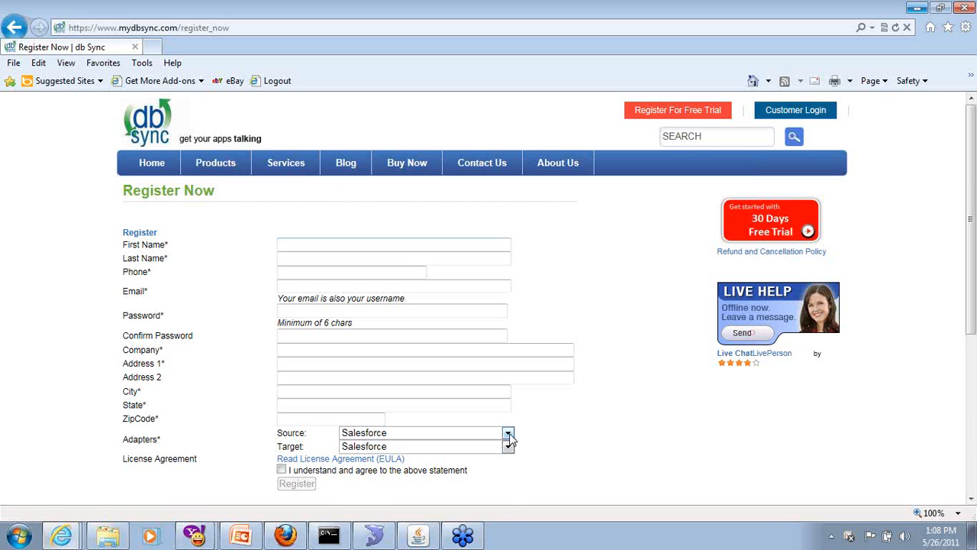
{"action": "left_click", "coordinate": [507, 432]}
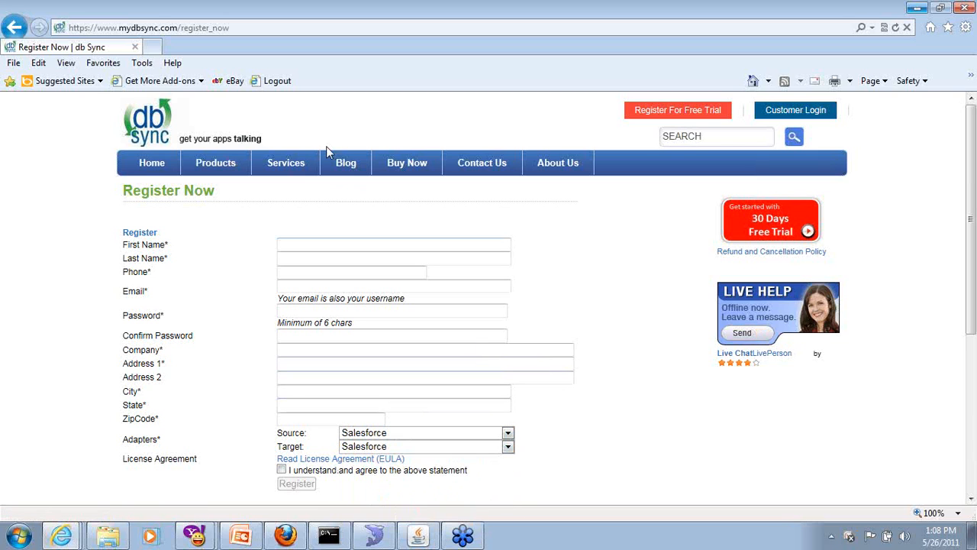
{"action": "mouse_move", "coordinate": [216, 162]}
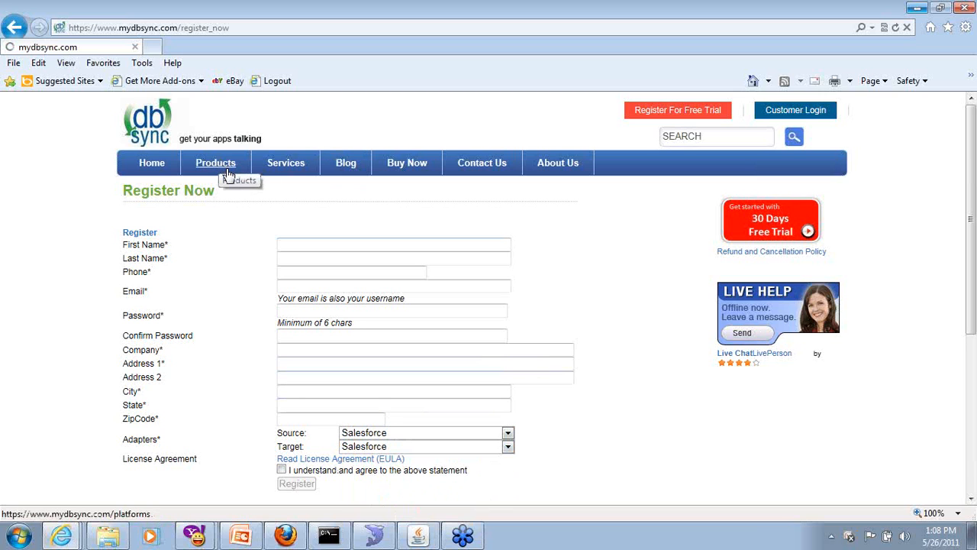
Step: Go to Products' Platforms Integration page and scroll down to the Platform Architecture diagram
{"action": "left_click", "coordinate": [216, 163]}
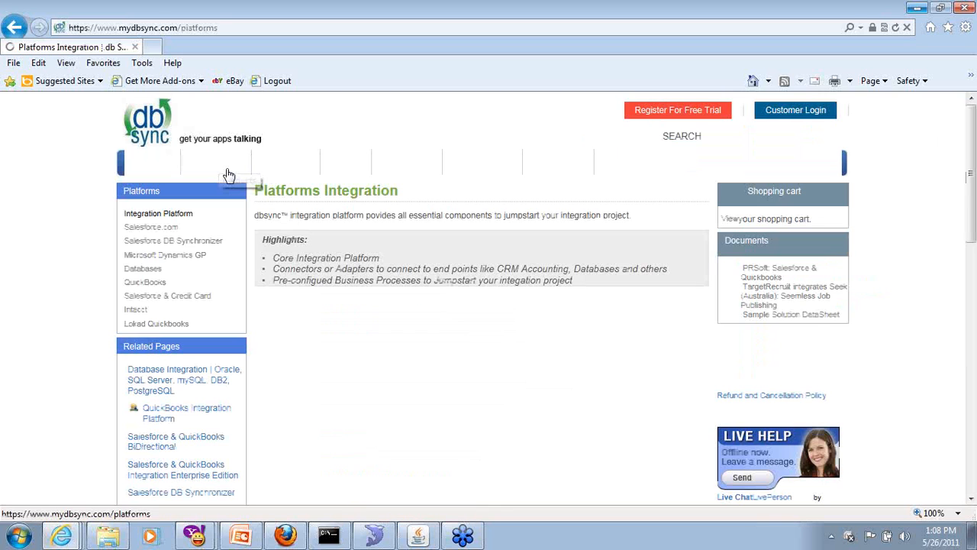
{"action": "left_click", "coordinate": [215, 162]}
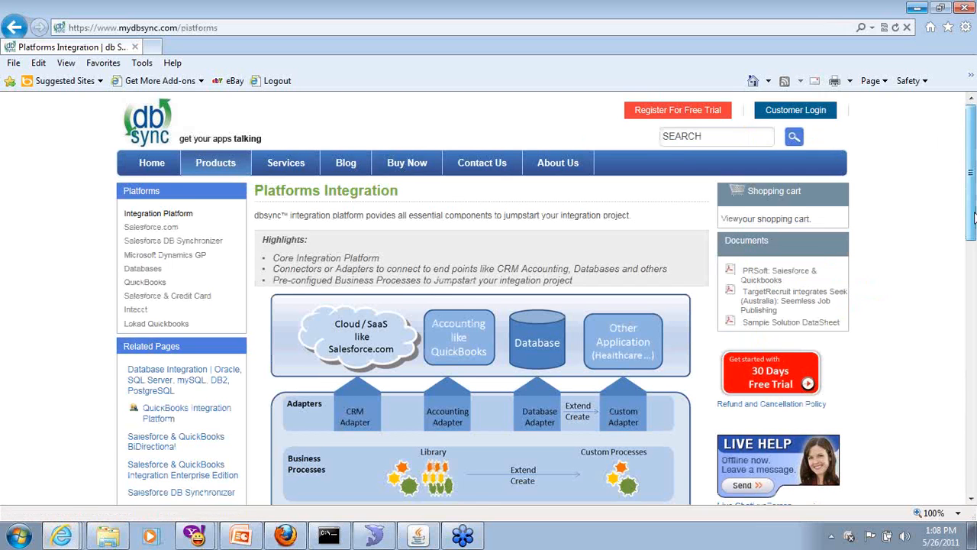
{"action": "scroll", "scroll_direction": "down", "scroll_amount": 3}
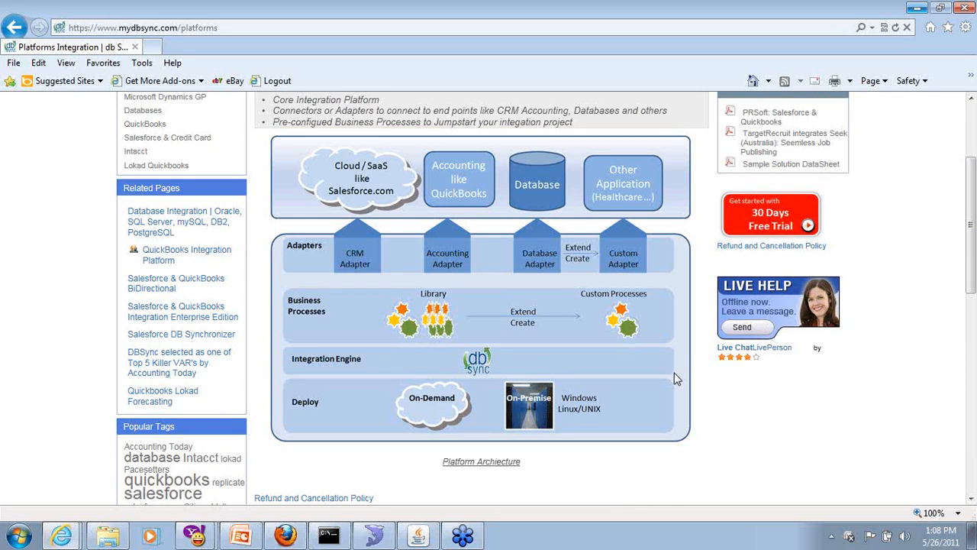
{"action": "mouse_move", "coordinate": [417, 422]}
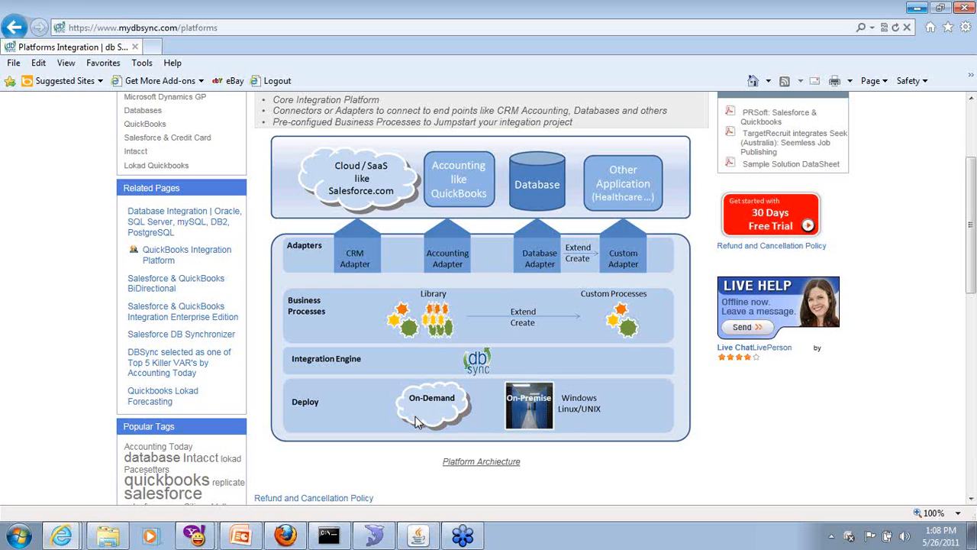
{"action": "mouse_move", "coordinate": [577, 428]}
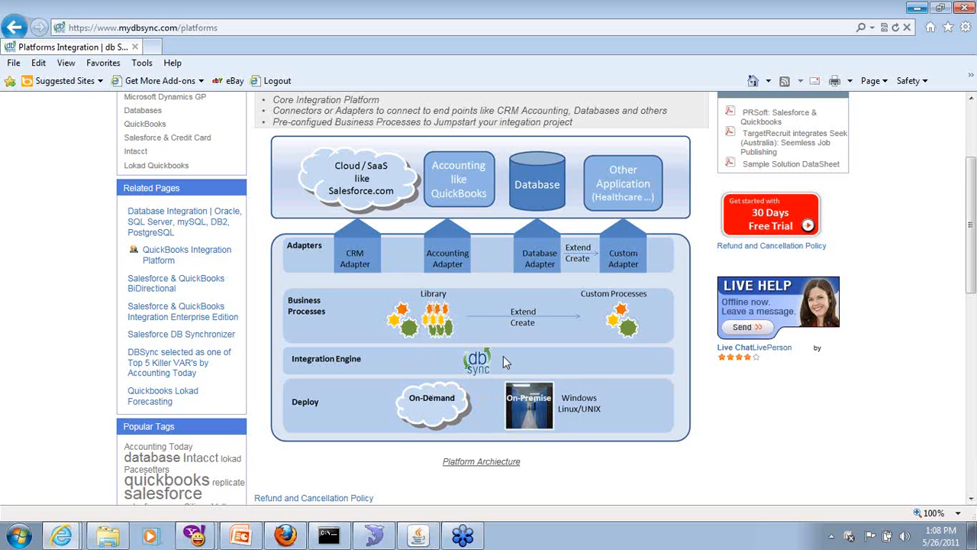
{"action": "mouse_move", "coordinate": [434, 309]}
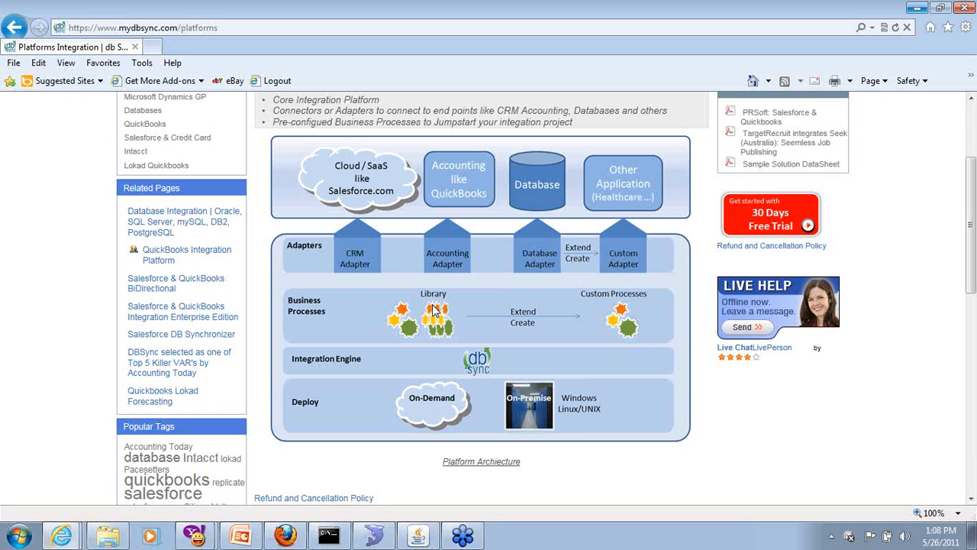
{"action": "mouse_move", "coordinate": [441, 325]}
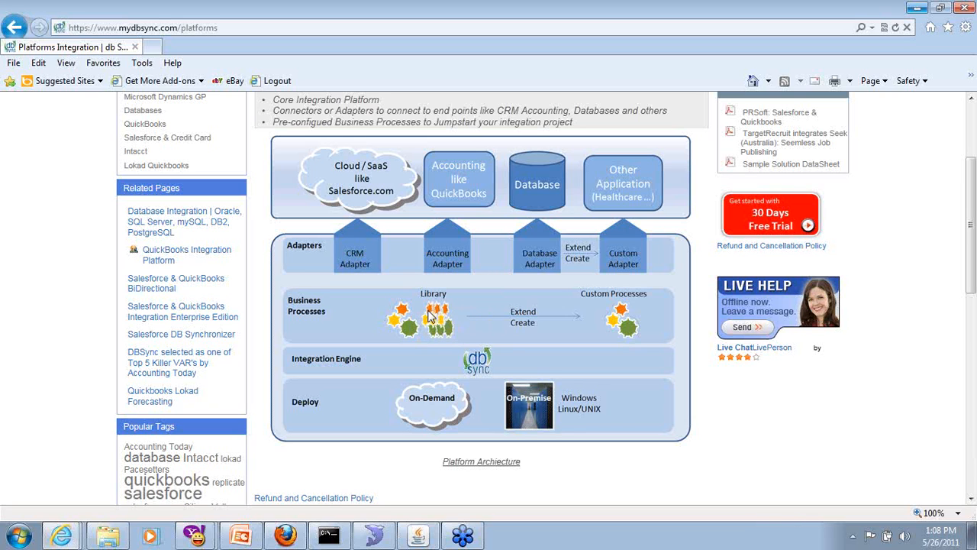
{"action": "mouse_move", "coordinate": [564, 303]}
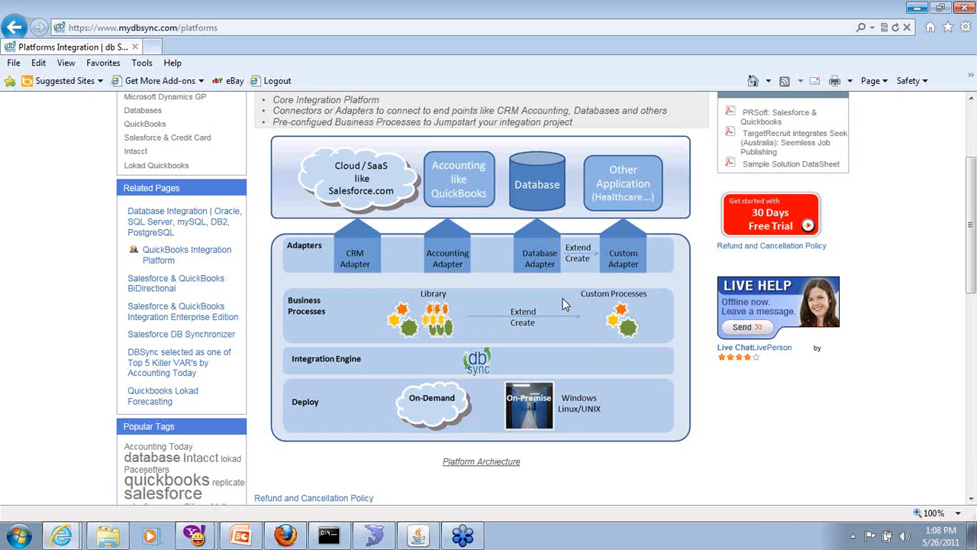
{"action": "mouse_move", "coordinate": [355, 260]}
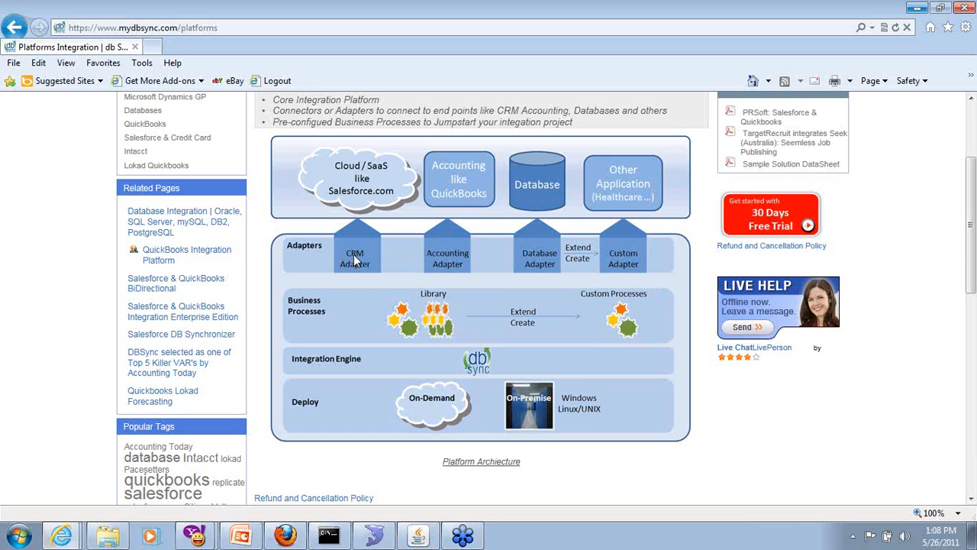
{"action": "mouse_move", "coordinate": [678, 238]}
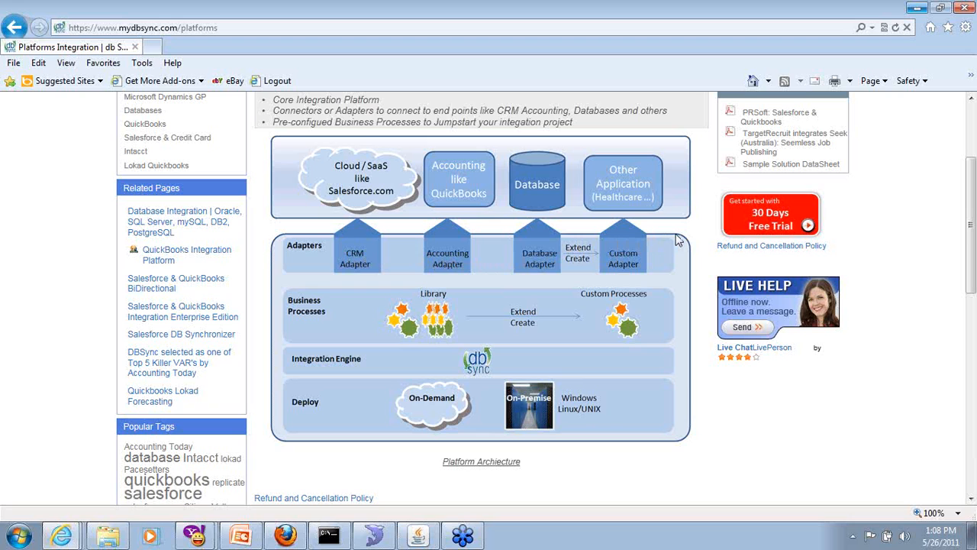
{"action": "mouse_move", "coordinate": [630, 298]}
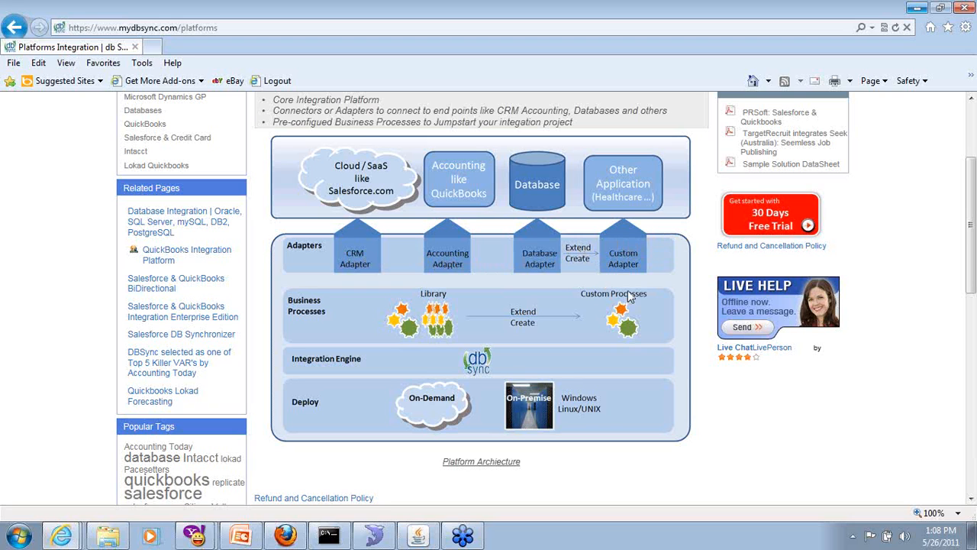
{"action": "mouse_move", "coordinate": [609, 288]}
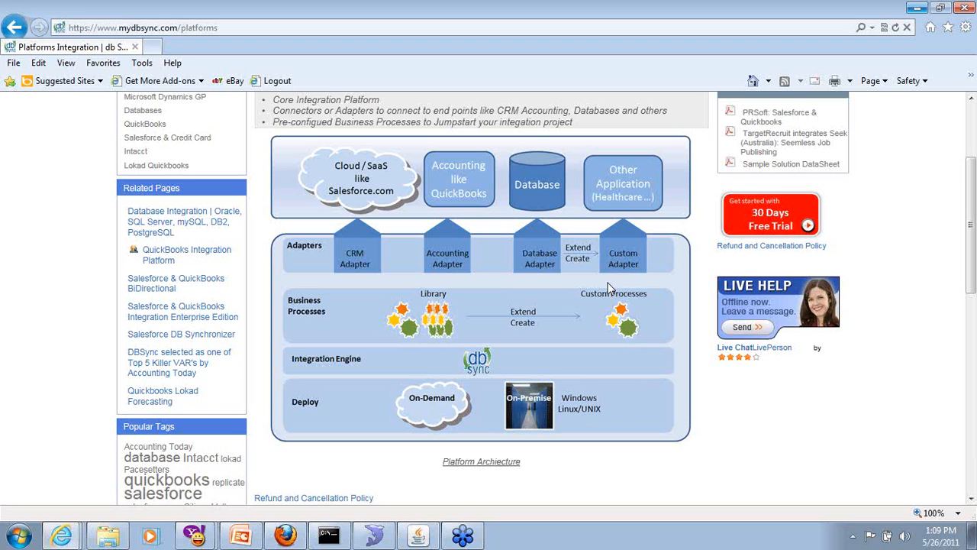
{"action": "mouse_move", "coordinate": [164, 156]}
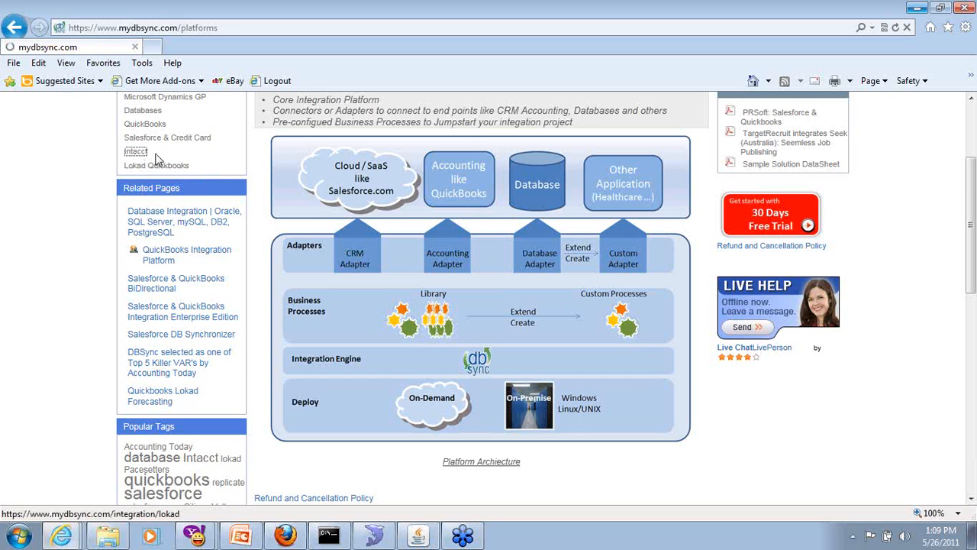
Step: View the Intacct integration page from the Platforms sidebar, scrolling down and back up
{"action": "left_click", "coordinate": [136, 151]}
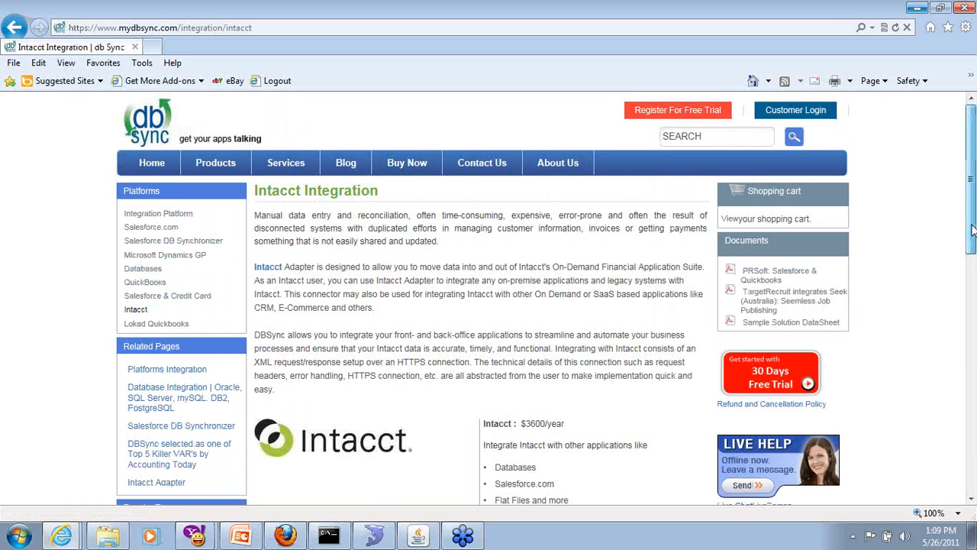
{"action": "scroll", "scroll_direction": "down", "scroll_amount": 3}
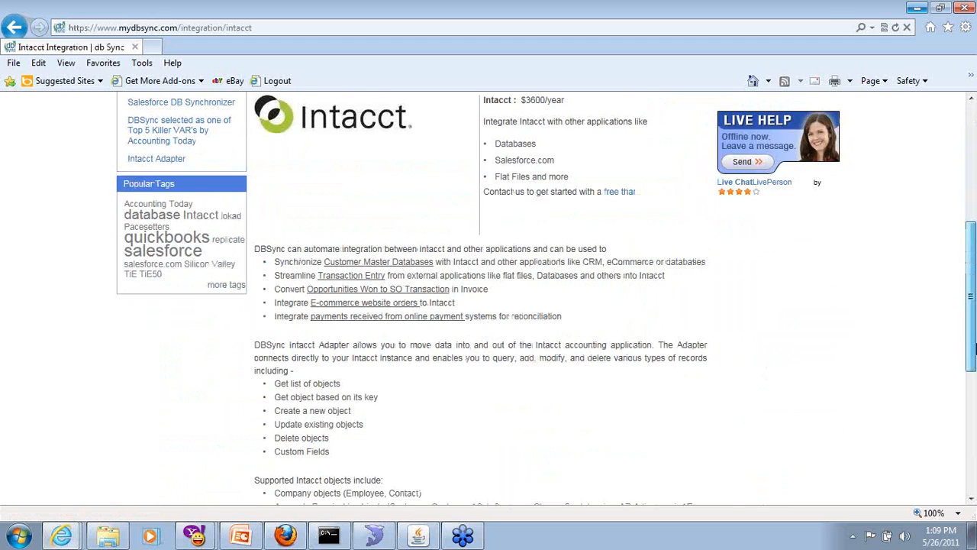
{"action": "scroll", "scroll_direction": "down", "scroll_amount": 3}
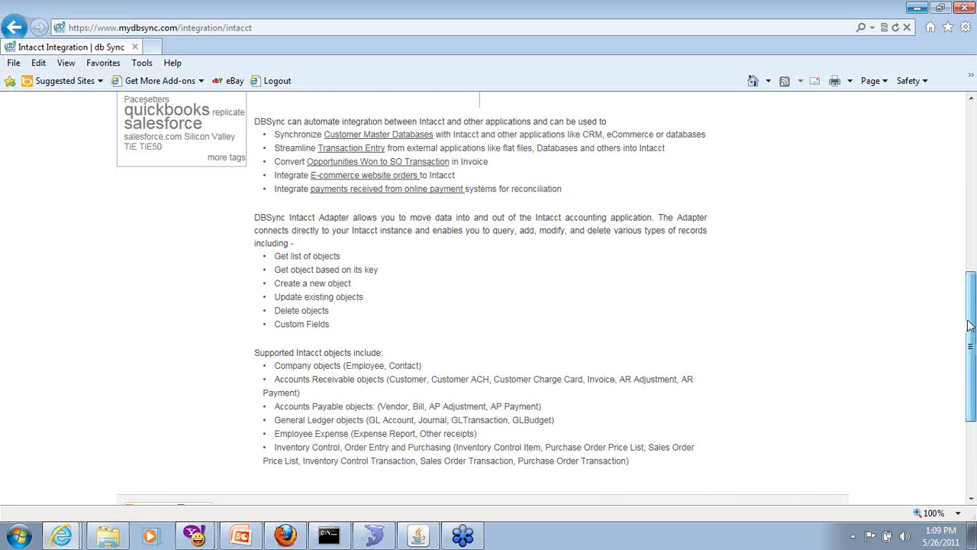
{"action": "scroll", "scroll_direction": "up", "scroll_amount": 3}
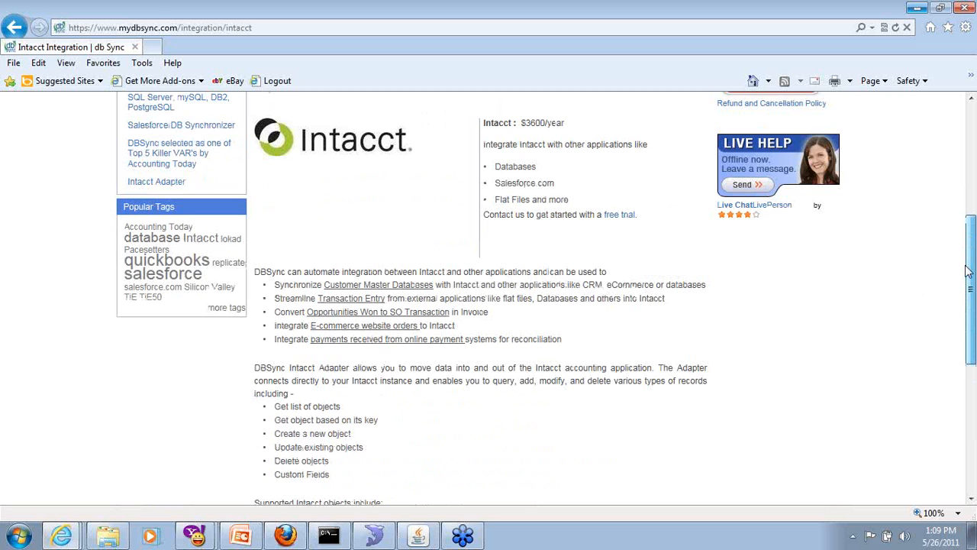
{"action": "scroll", "scroll_direction": "up", "scroll_amount": 3}
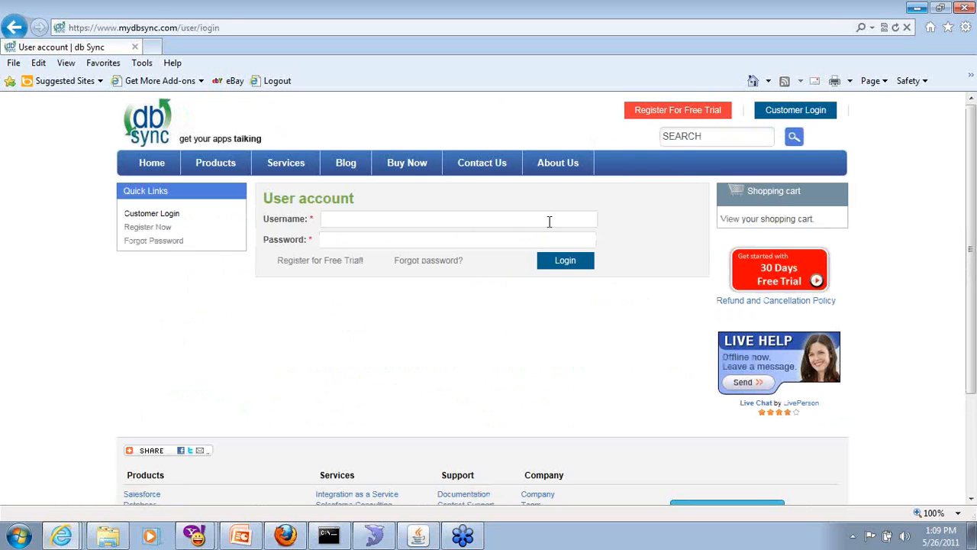
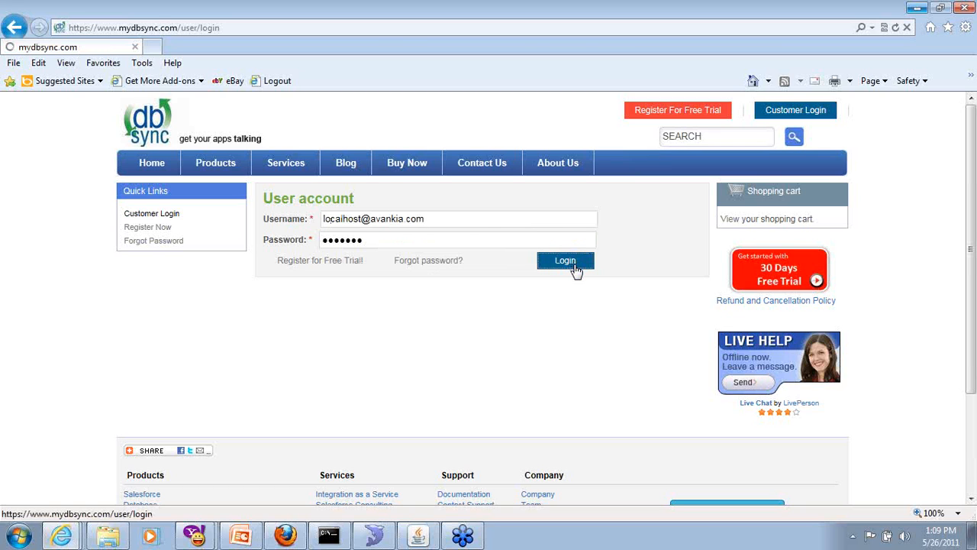
Step: Sign in to the customer account and launch DBSync 2.0 in a new tab
{"action": "left_click", "coordinate": [564, 260]}
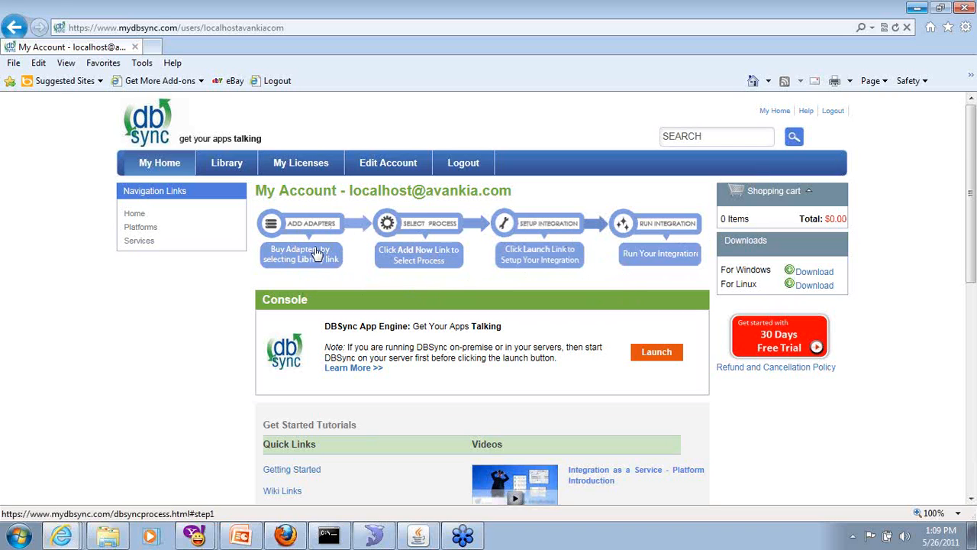
{"action": "mouse_move", "coordinate": [637, 292]}
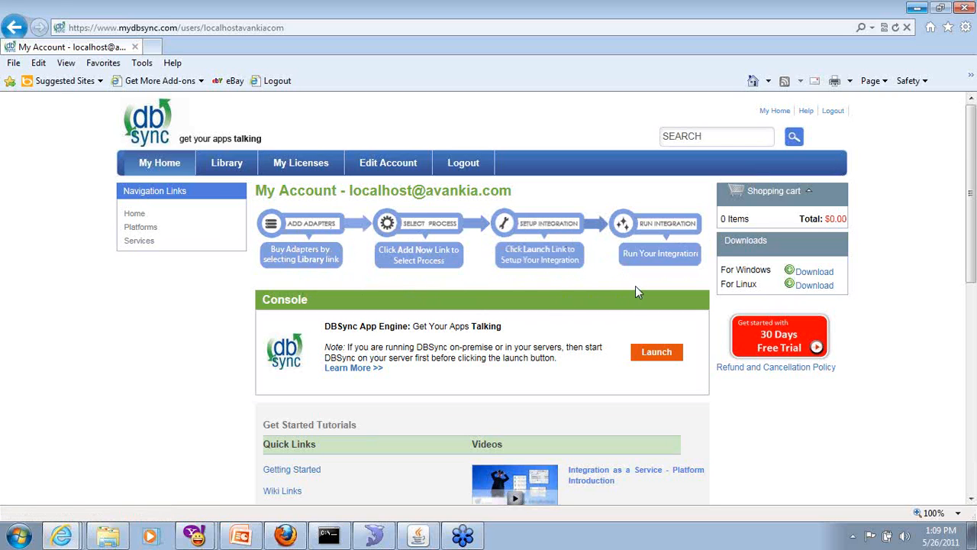
{"action": "mouse_move", "coordinate": [326, 259]}
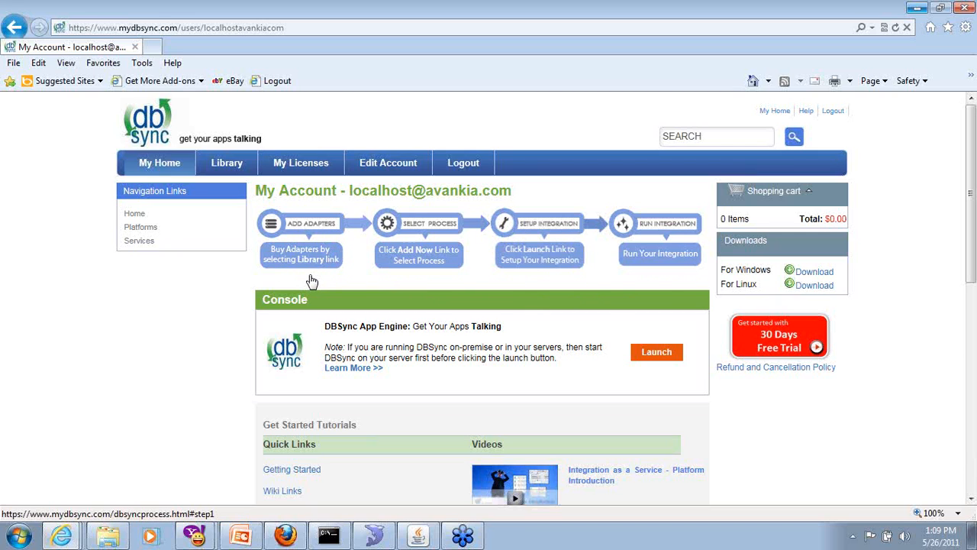
{"action": "mouse_move", "coordinate": [344, 256]}
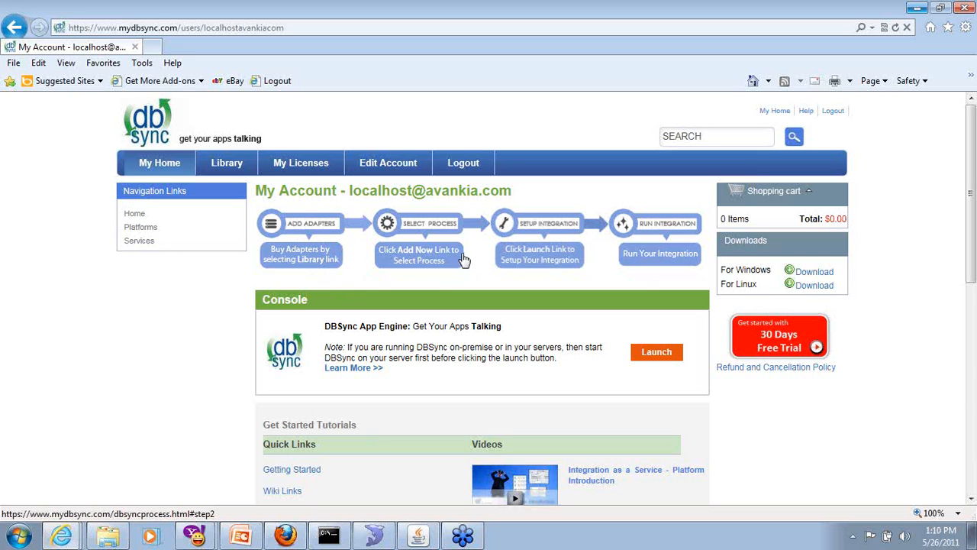
{"action": "mouse_move", "coordinate": [445, 278]}
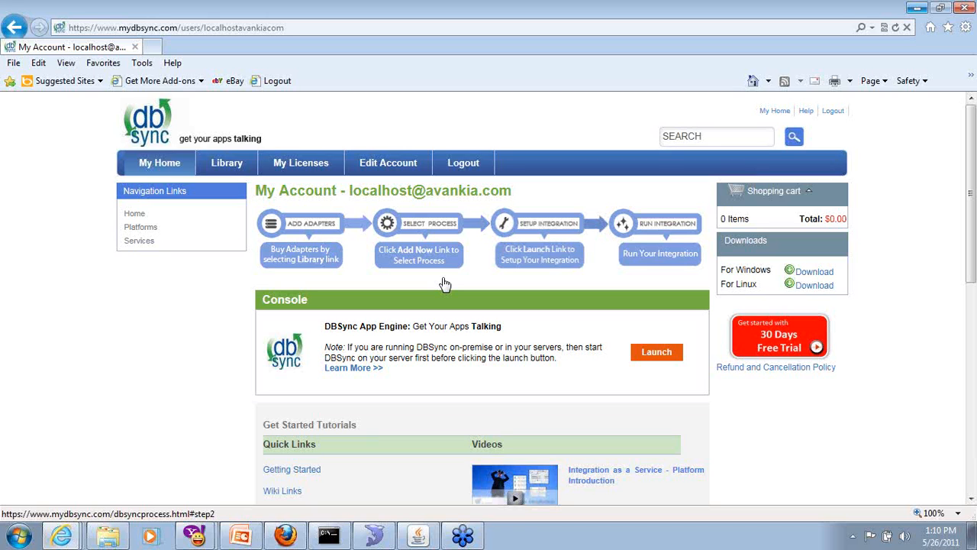
{"action": "mouse_move", "coordinate": [566, 257]}
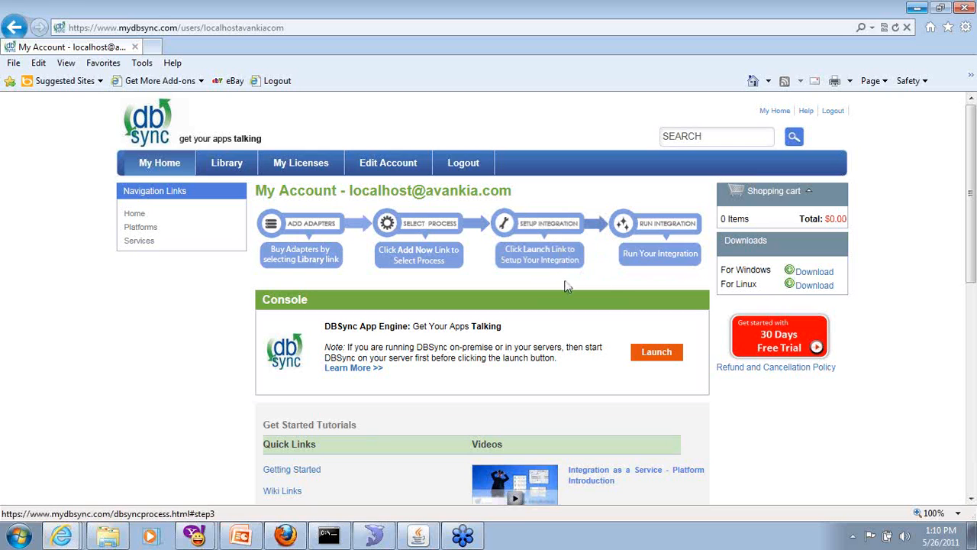
{"action": "mouse_move", "coordinate": [688, 370]}
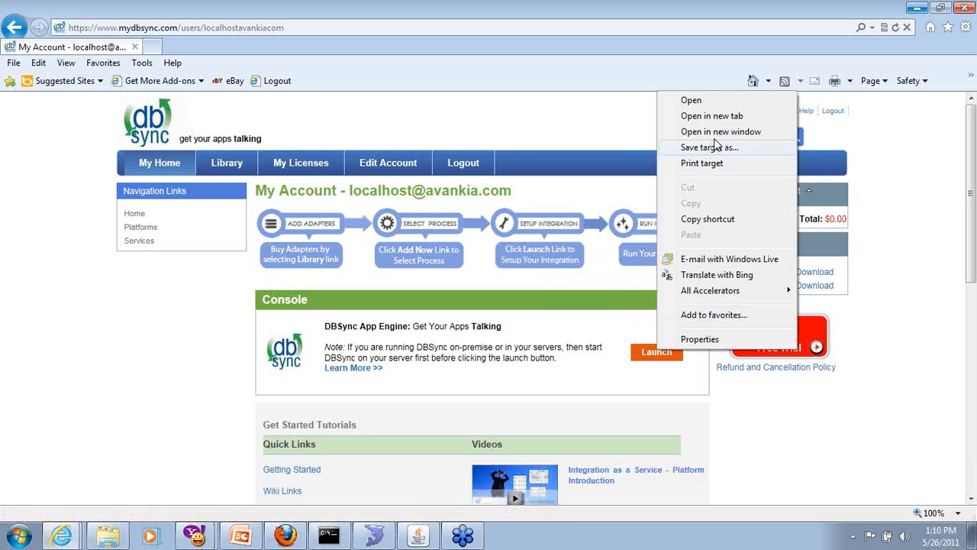
{"action": "mouse_move", "coordinate": [717, 115]}
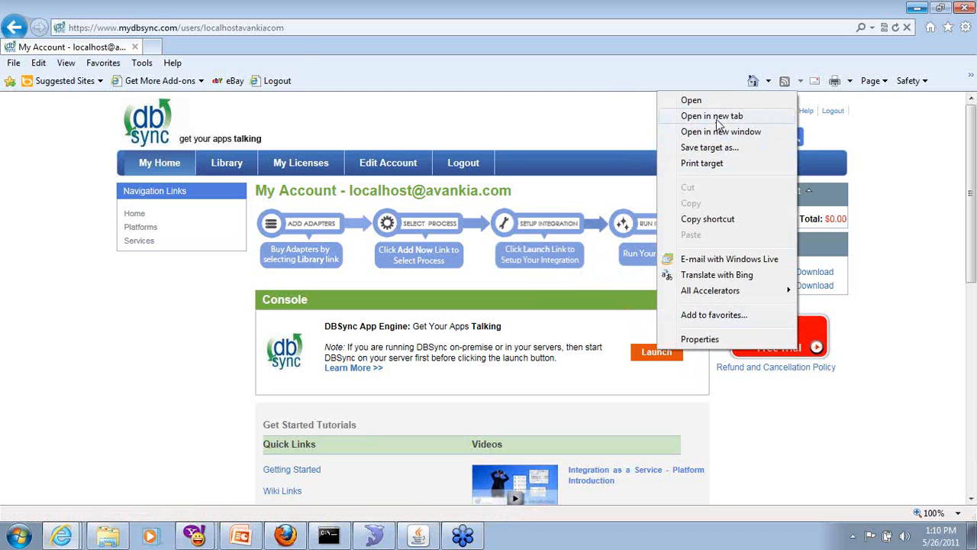
{"action": "left_click", "coordinate": [711, 115]}
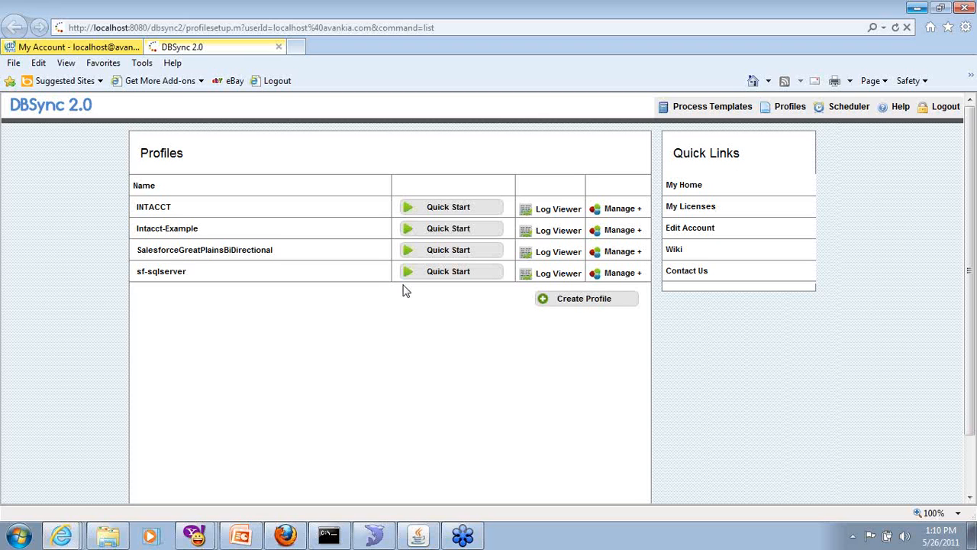
{"action": "mouse_move", "coordinate": [183, 281]}
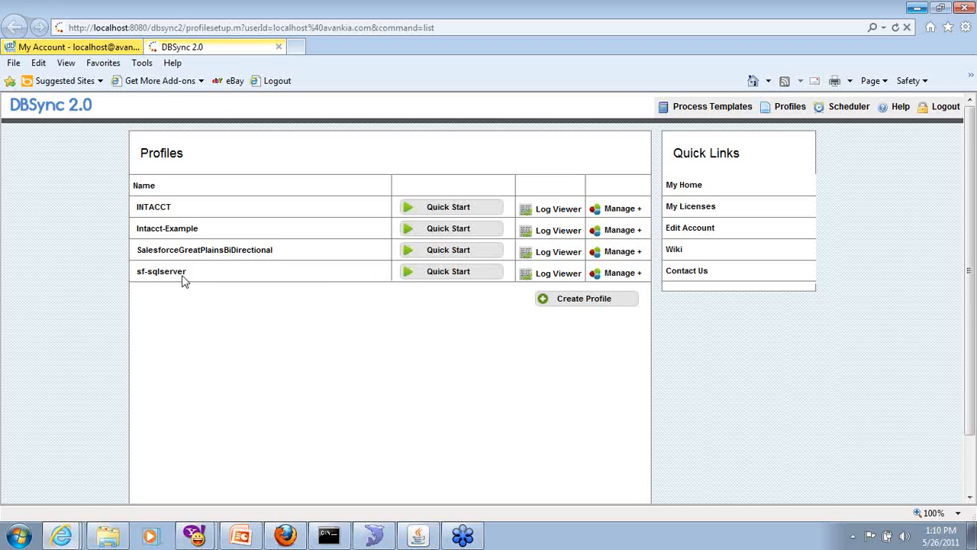
Step: Select the INTACCT profile name and open the Scheduler page in another tab
{"action": "double_click", "coordinate": [161, 270]}
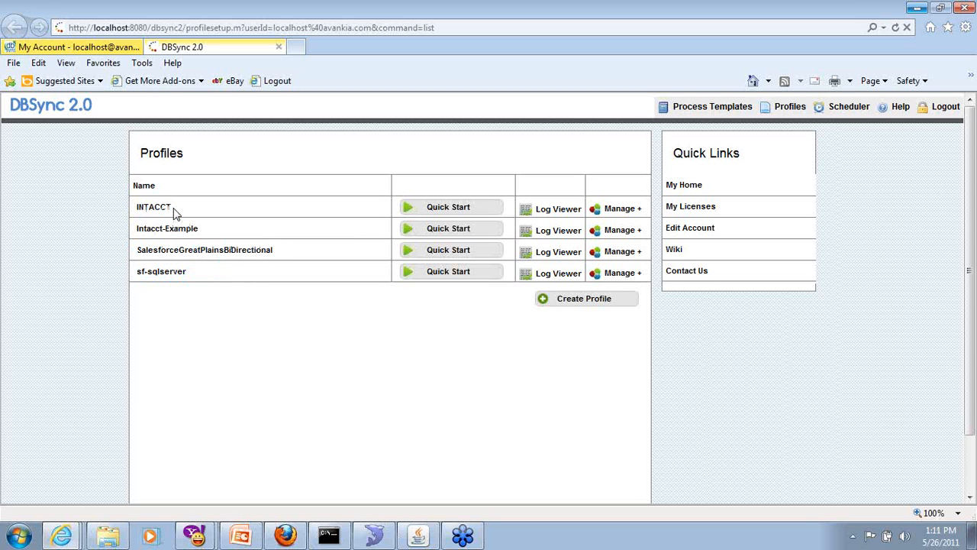
{"action": "double_click", "coordinate": [153, 207]}
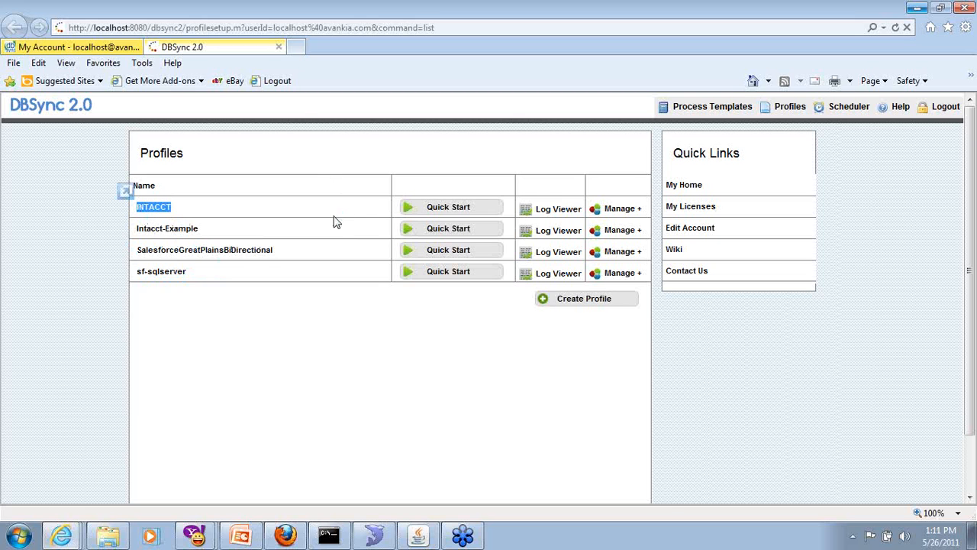
{"action": "mouse_move", "coordinate": [625, 207]}
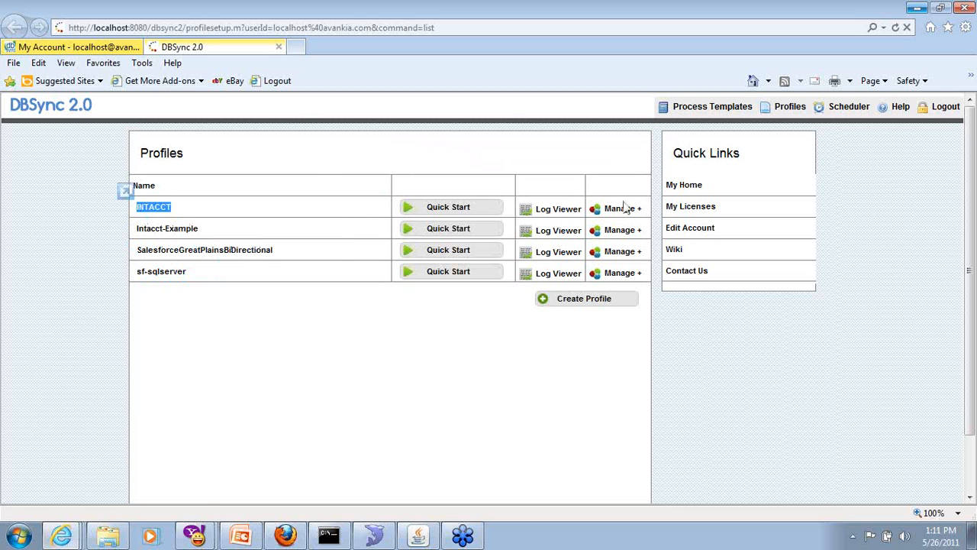
{"action": "right_click", "coordinate": [848, 106]}
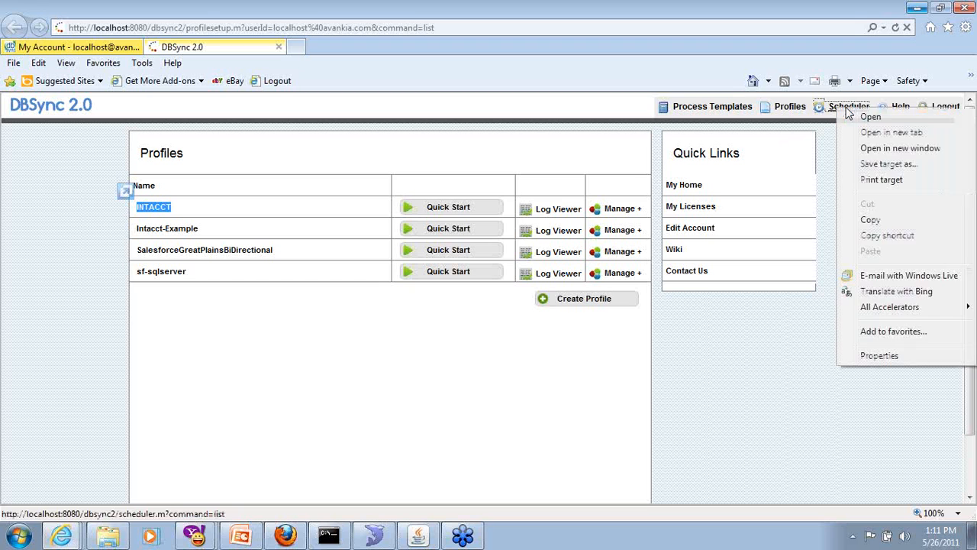
{"action": "left_click", "coordinate": [891, 131]}
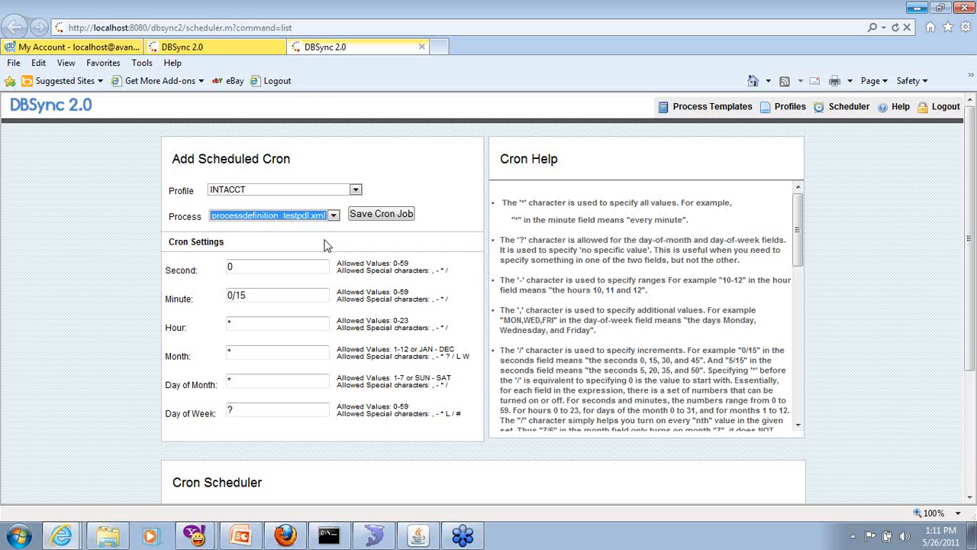
{"action": "mouse_move", "coordinate": [674, 216]}
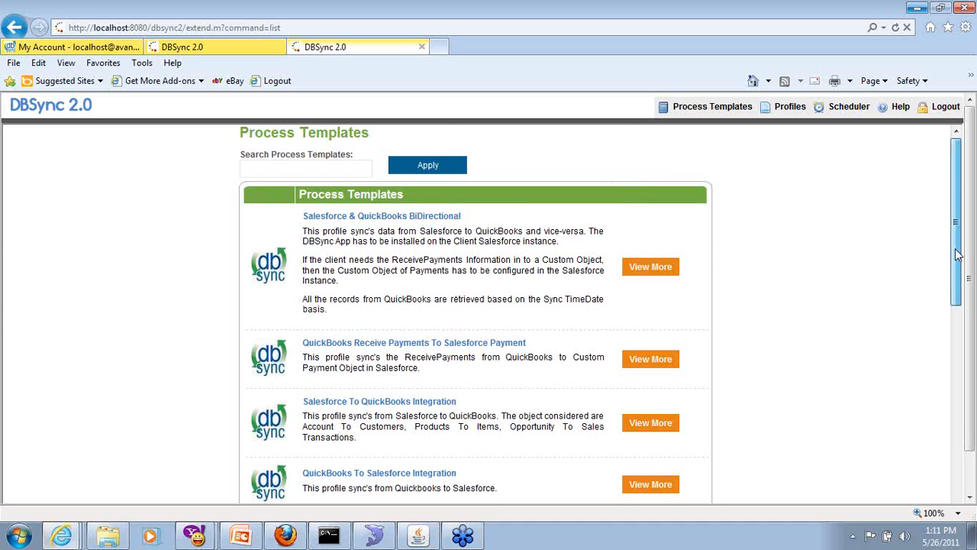
Step: View the QuickBooks & Database Sync template details, then go back to Profiles
{"action": "scroll", "scroll_direction": "down", "scroll_amount": 3}
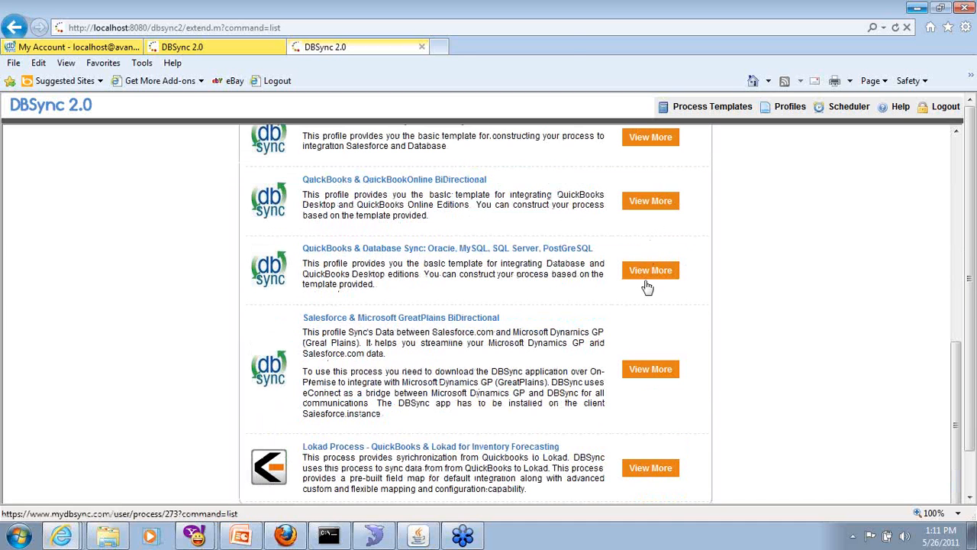
{"action": "left_click", "coordinate": [650, 270]}
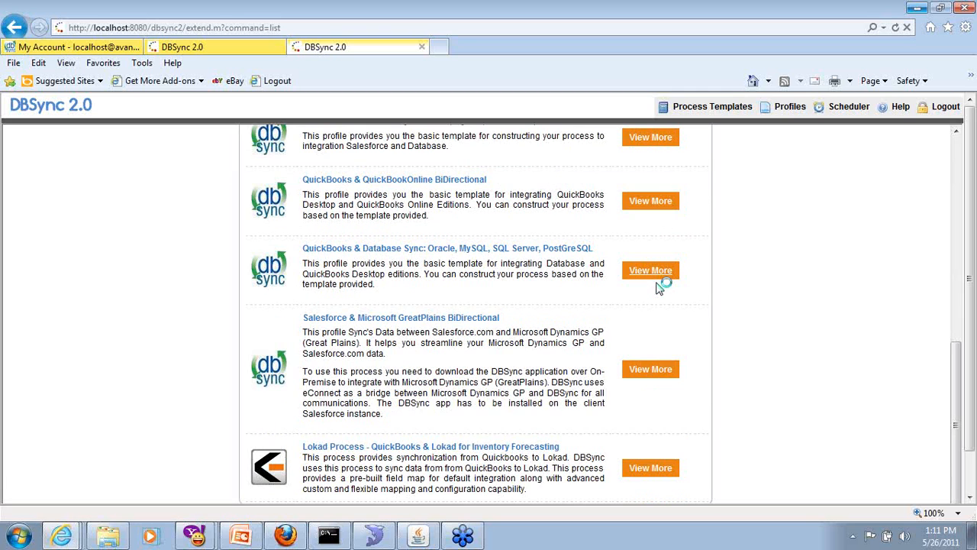
{"action": "left_click", "coordinate": [650, 270]}
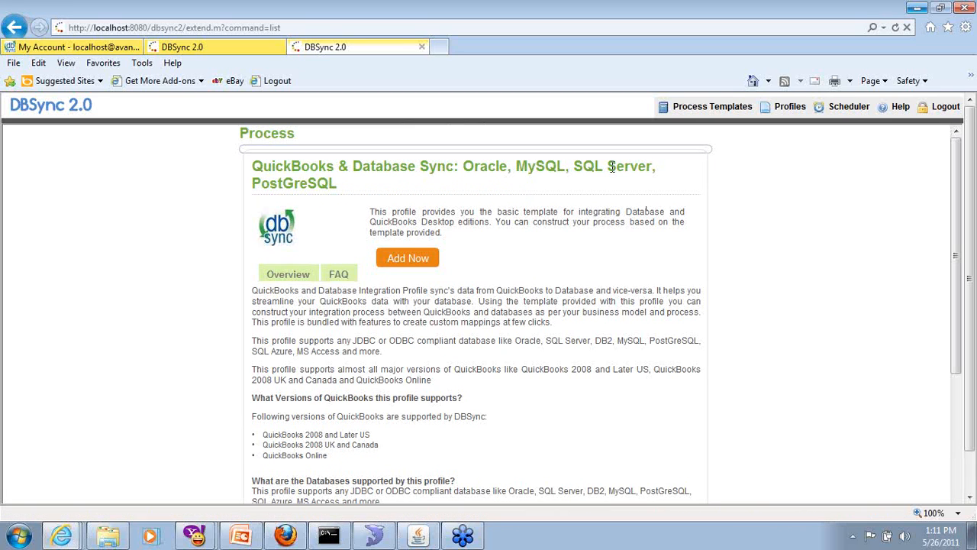
{"action": "left_click", "coordinate": [790, 106]}
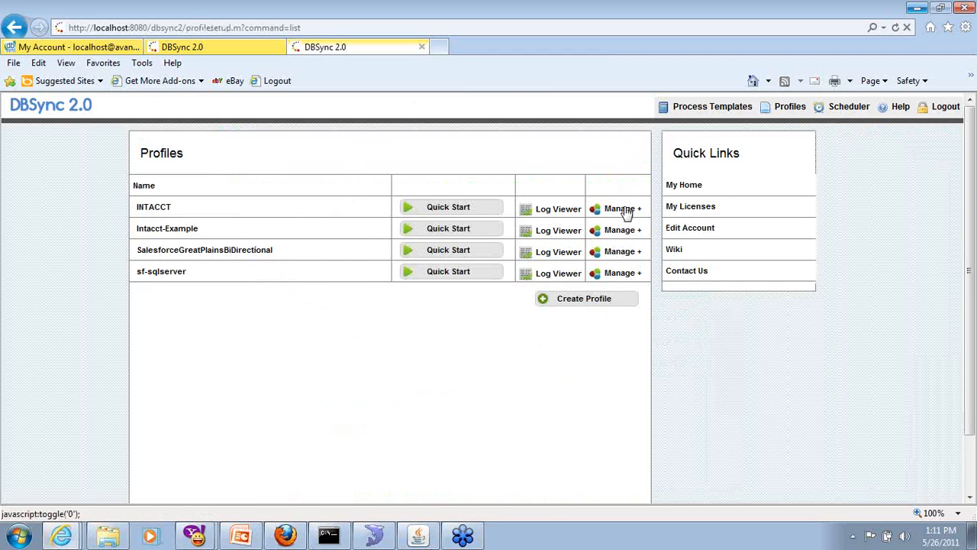
Step: Open the INTACCT profile for editing in Process Builder
{"action": "left_click", "coordinate": [622, 208]}
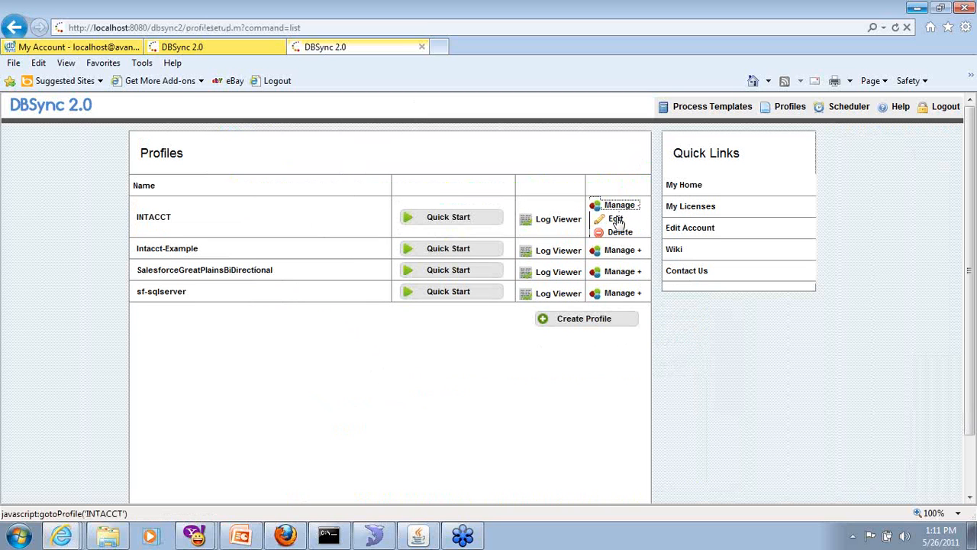
{"action": "left_click", "coordinate": [616, 219]}
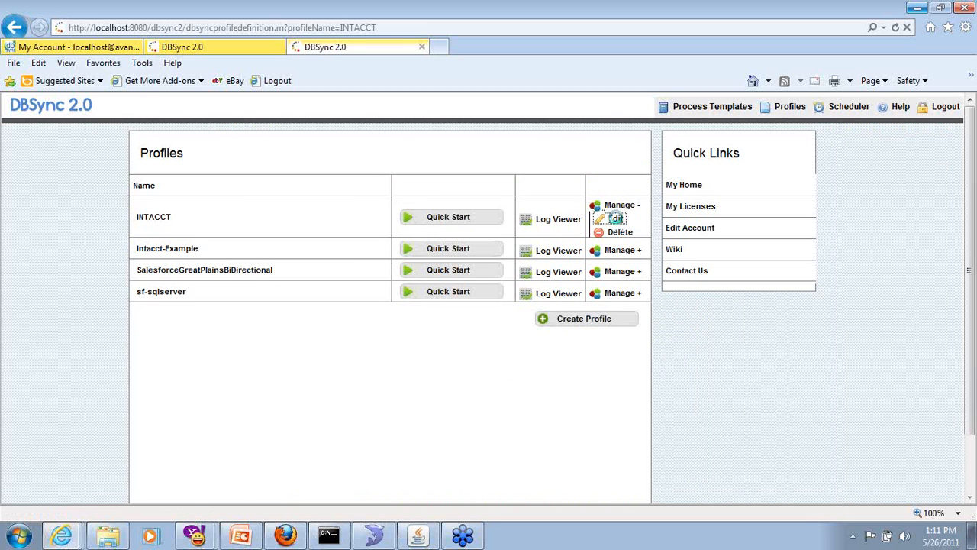
{"action": "left_click", "coordinate": [616, 218]}
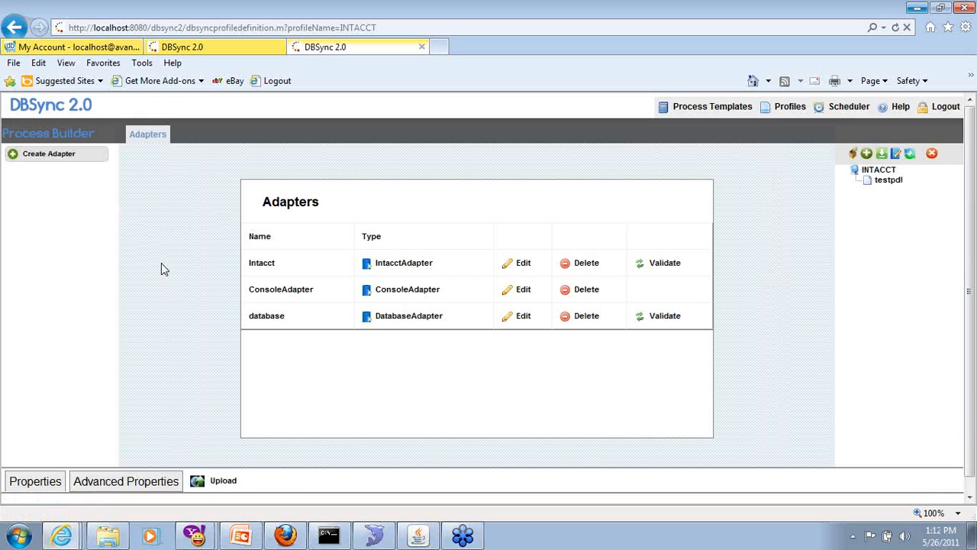
{"action": "mouse_move", "coordinate": [290, 266]}
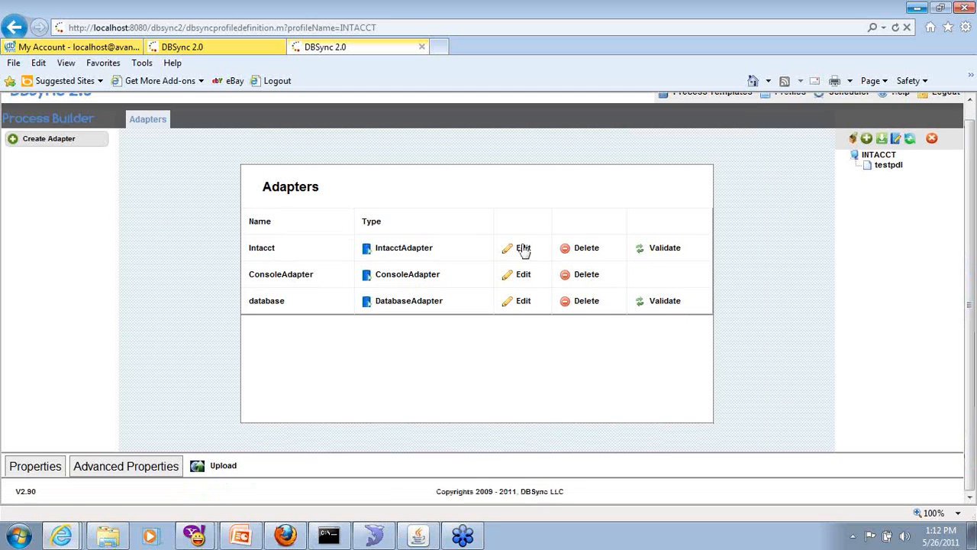
Step: Load the Intacct adapter's connection properties and inspect the companyid and userid values
{"action": "left_click", "coordinate": [522, 248]}
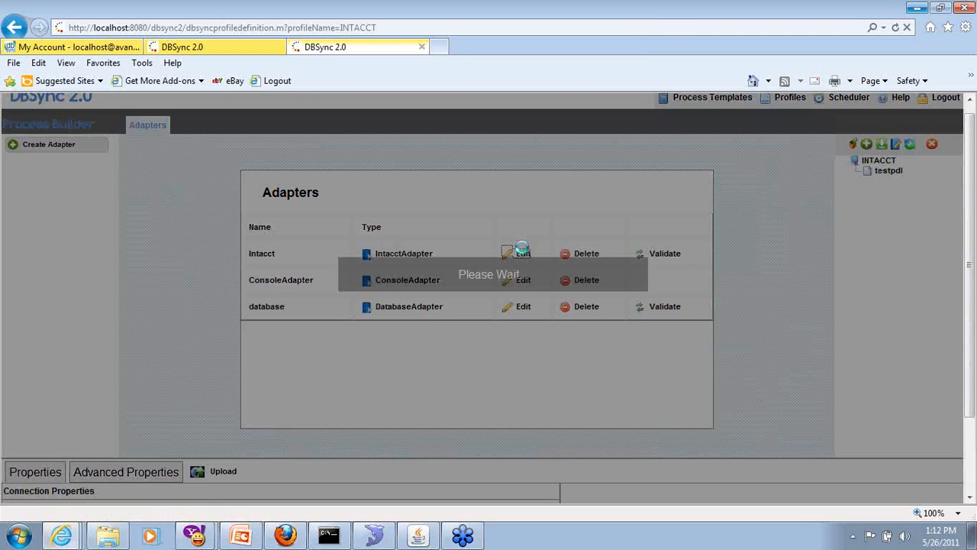
{"action": "left_click", "coordinate": [523, 253]}
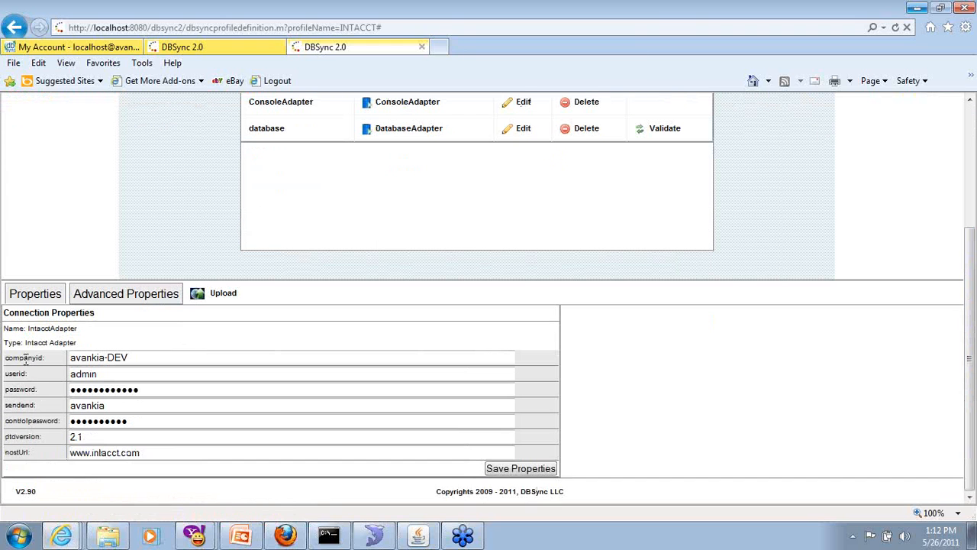
{"action": "mouse_move", "coordinate": [64, 369]}
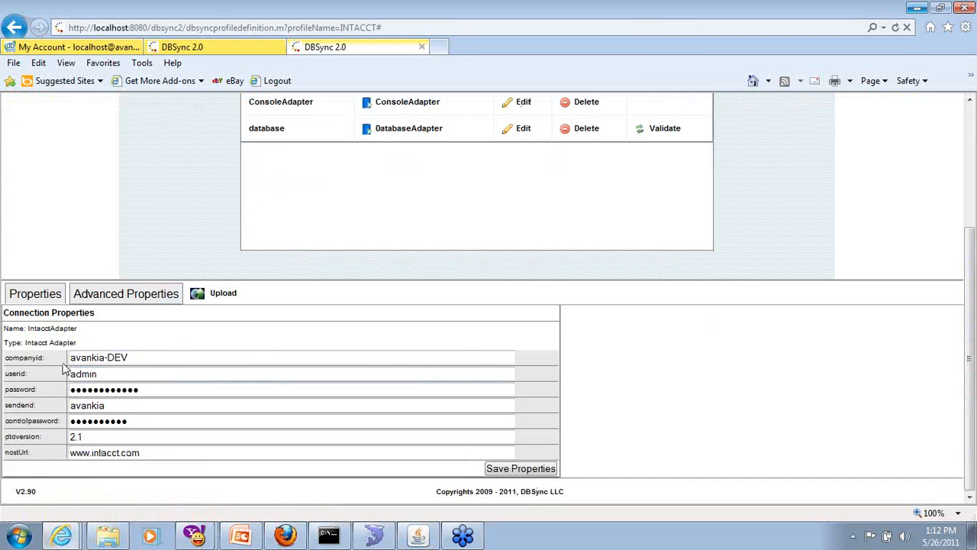
{"action": "double_click", "coordinate": [98, 357]}
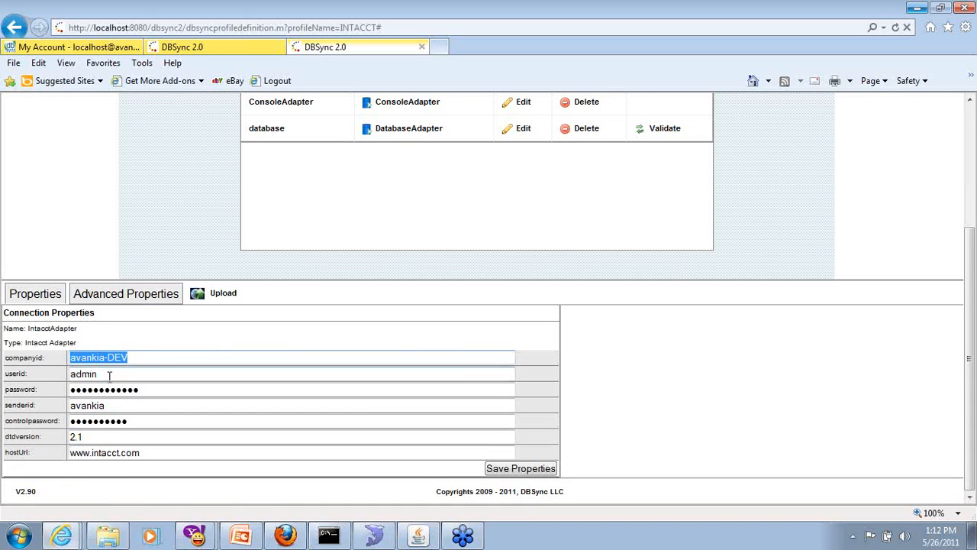
{"action": "left_click", "coordinate": [105, 389]}
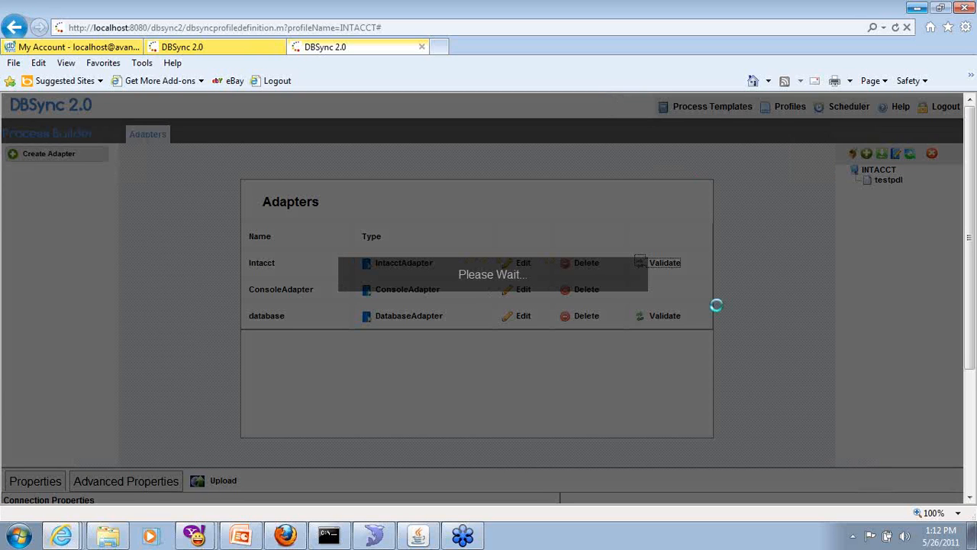
Step: Dismiss the valid Intacct connection status, then open and validate the MySQL database adapter
{"action": "left_click", "coordinate": [664, 262]}
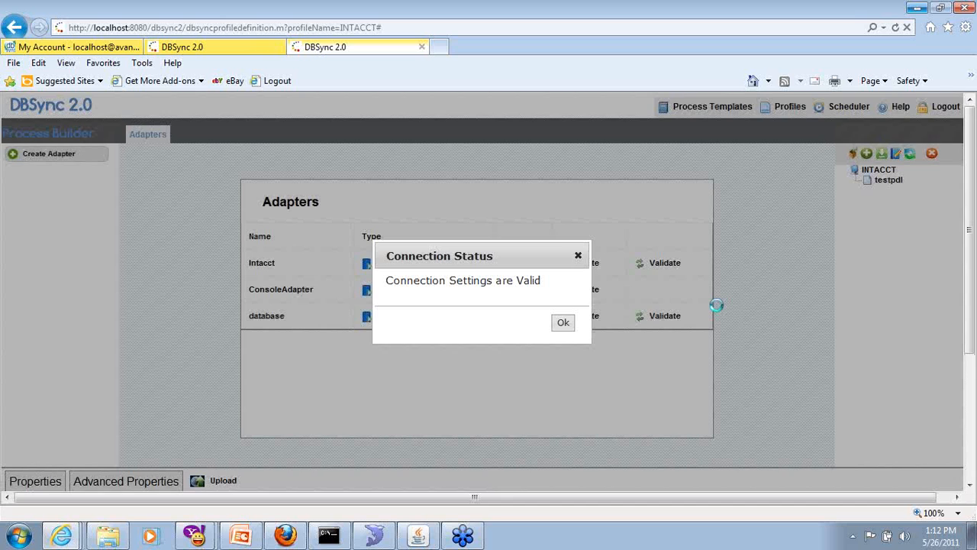
{"action": "mouse_move", "coordinate": [542, 351]}
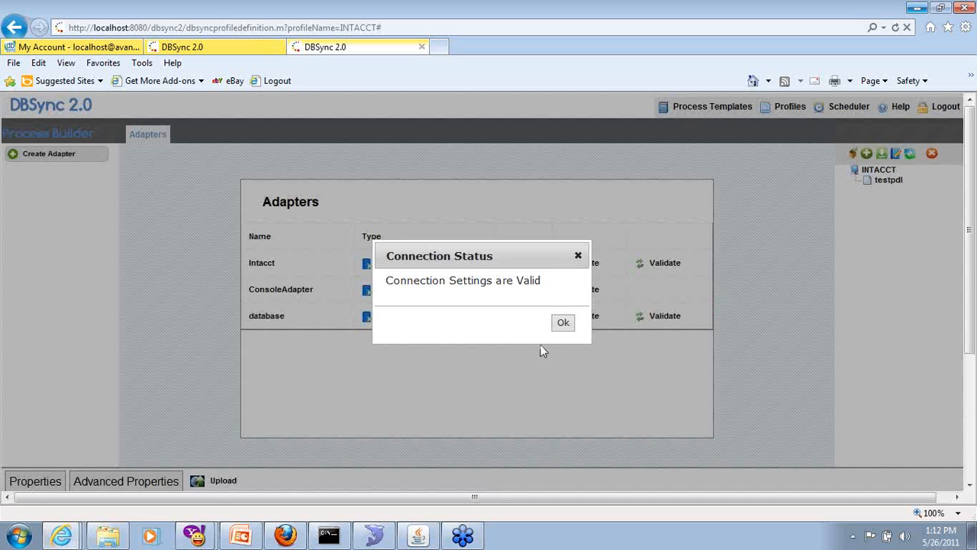
{"action": "left_click", "coordinate": [562, 322]}
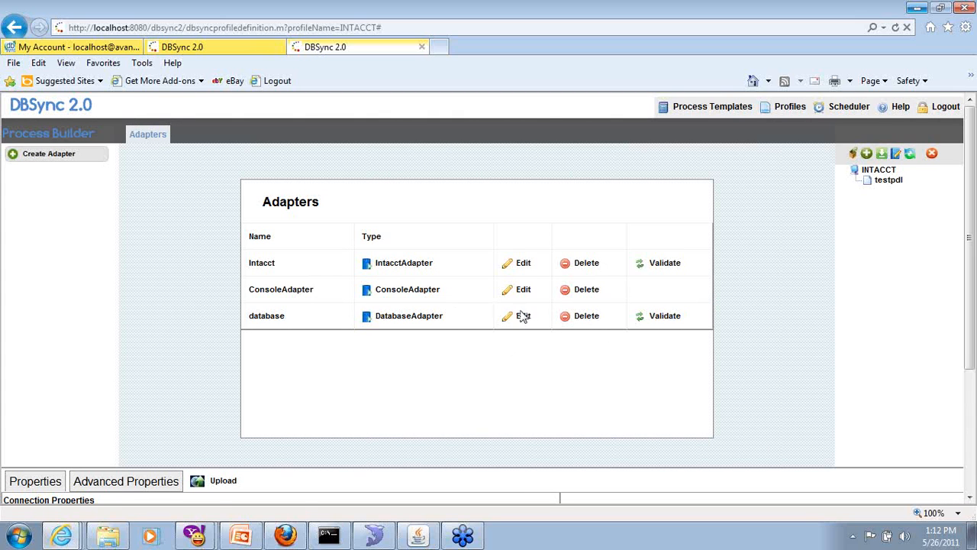
{"action": "left_click", "coordinate": [523, 316]}
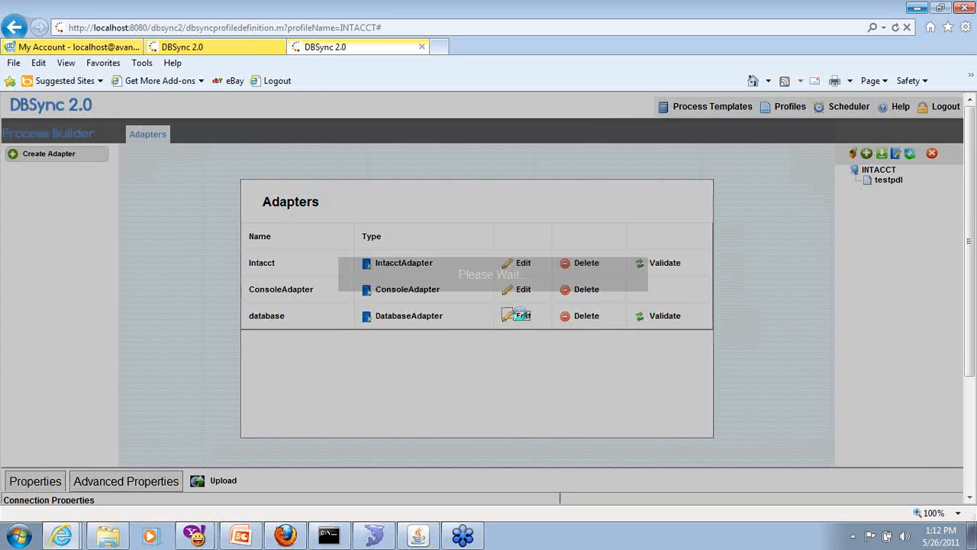
{"action": "left_click", "coordinate": [523, 315]}
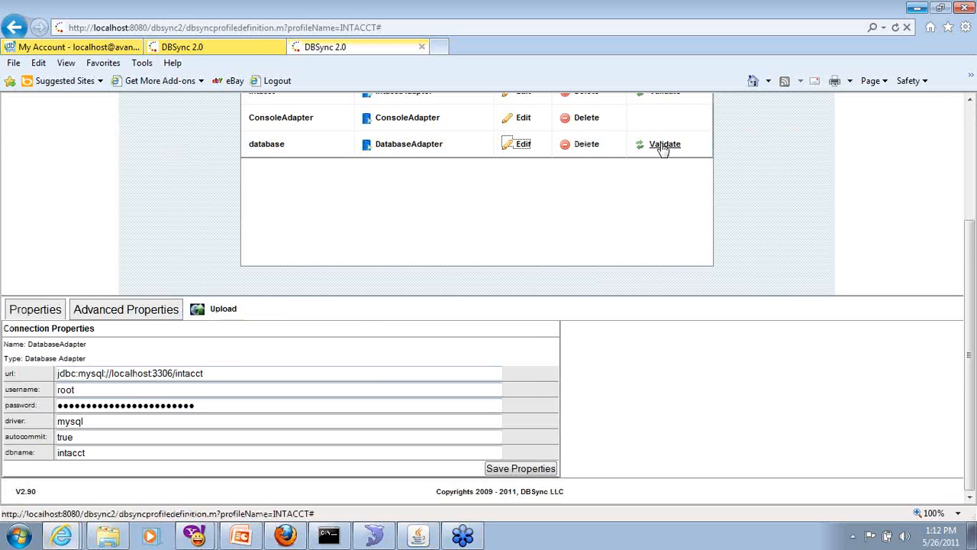
{"action": "left_click", "coordinate": [664, 144]}
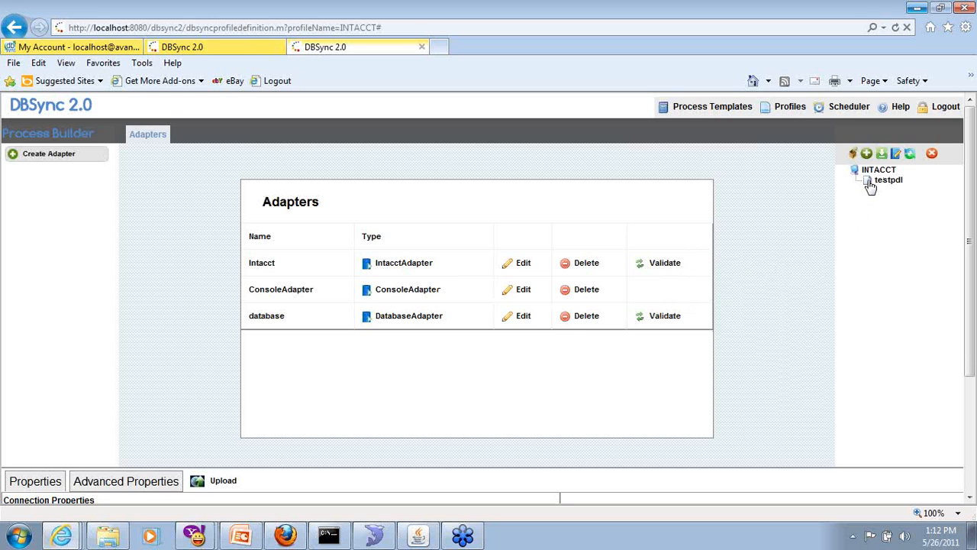
Step: Open testpdl under INTACCT, showing Start_State through customer, contact and invoice steps to End_State
{"action": "left_click", "coordinate": [888, 180]}
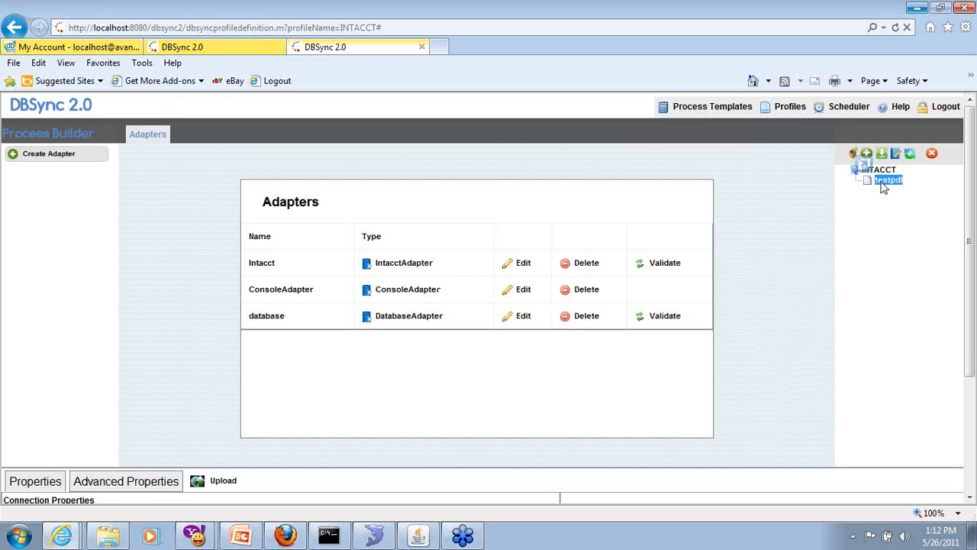
{"action": "double_click", "coordinate": [888, 180]}
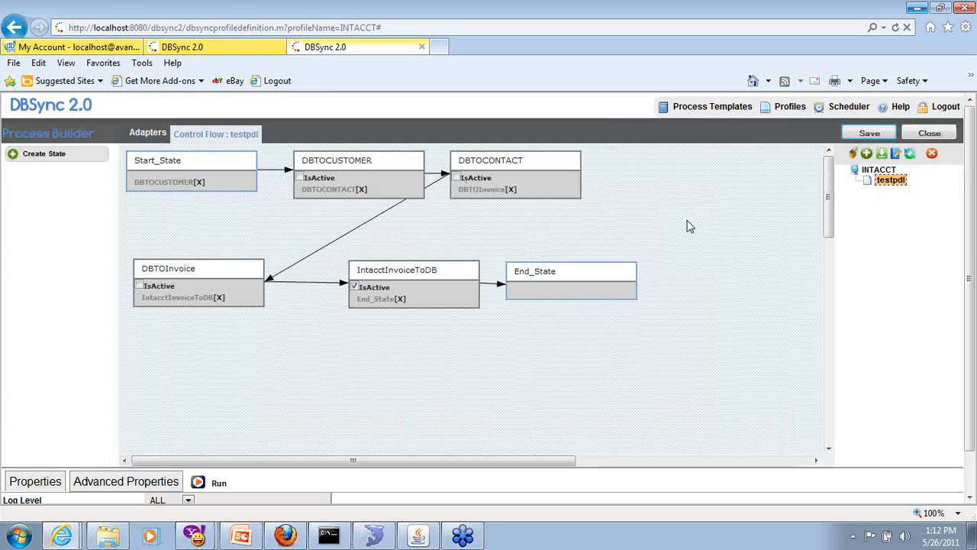
{"action": "mouse_move", "coordinate": [560, 216]}
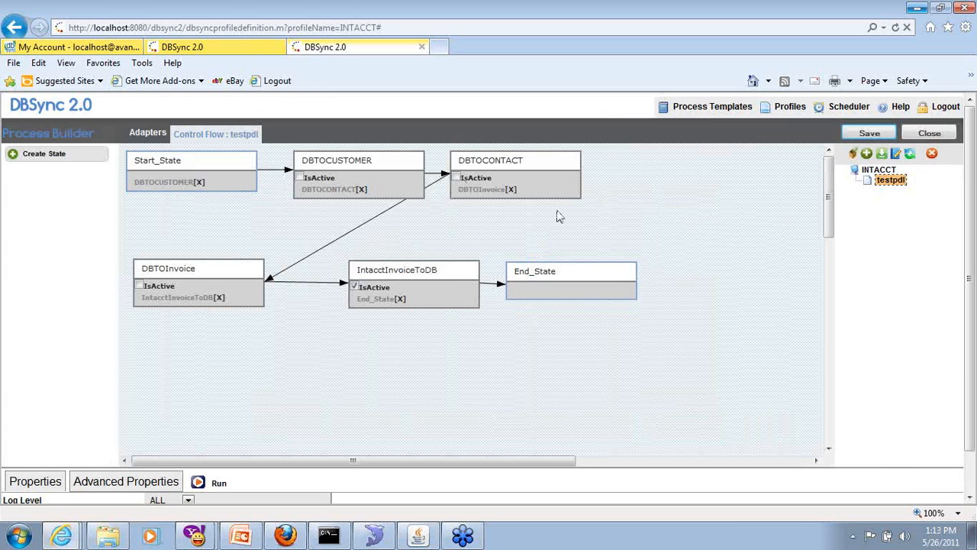
{"action": "mouse_move", "coordinate": [348, 166]}
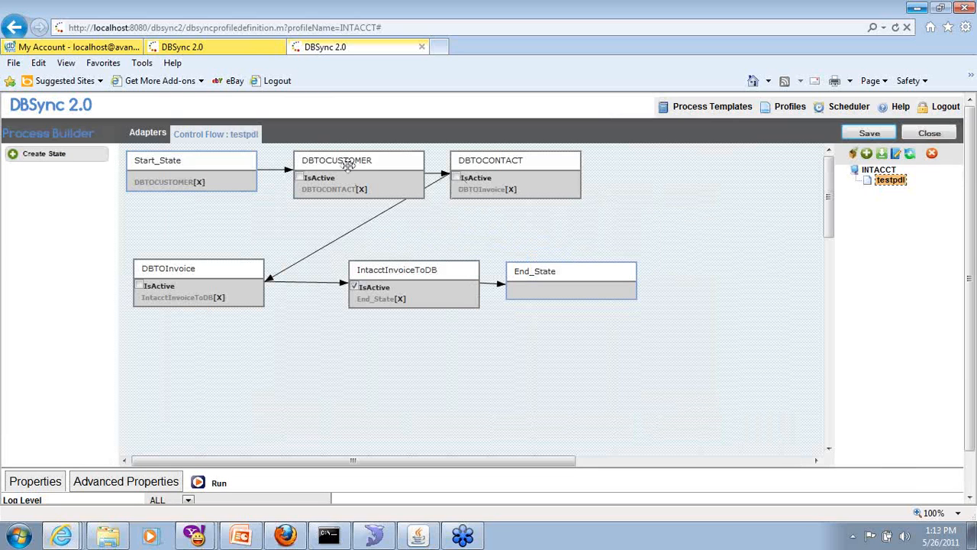
{"action": "mouse_move", "coordinate": [655, 185]}
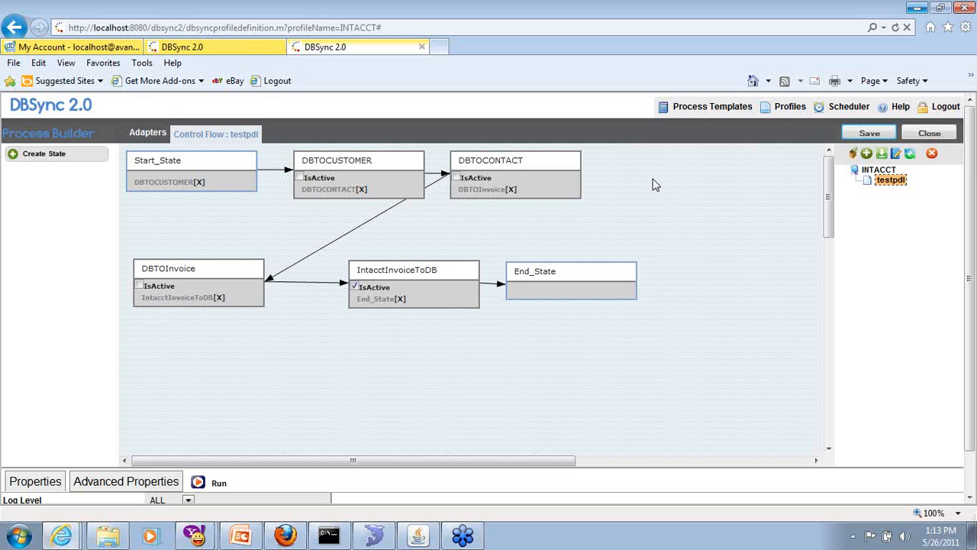
{"action": "mouse_move", "coordinate": [164, 271]}
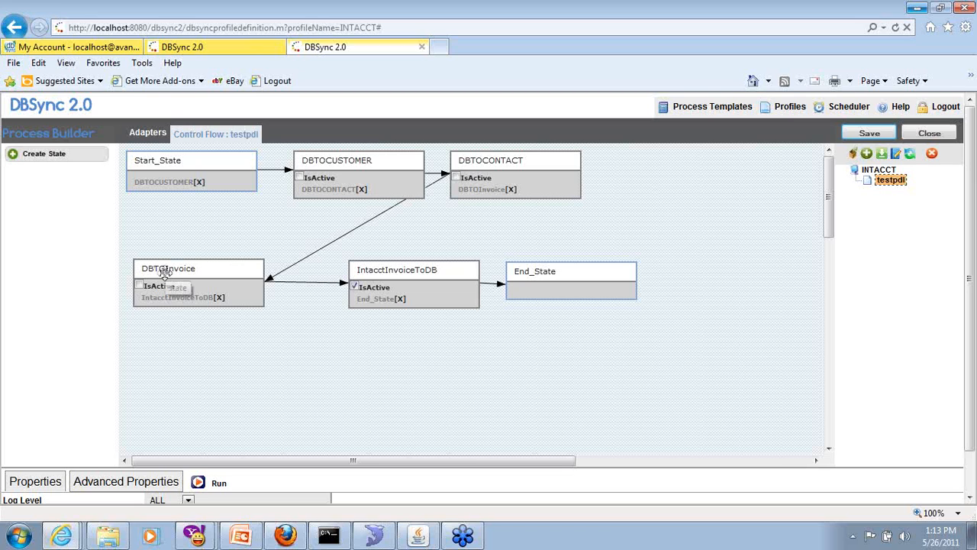
{"action": "mouse_move", "coordinate": [164, 298]}
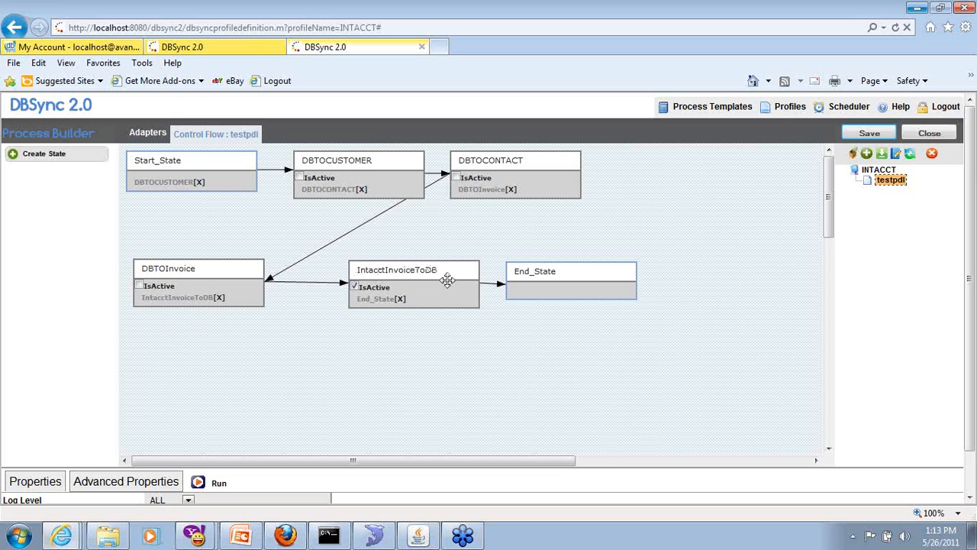
{"action": "mouse_move", "coordinate": [454, 297]}
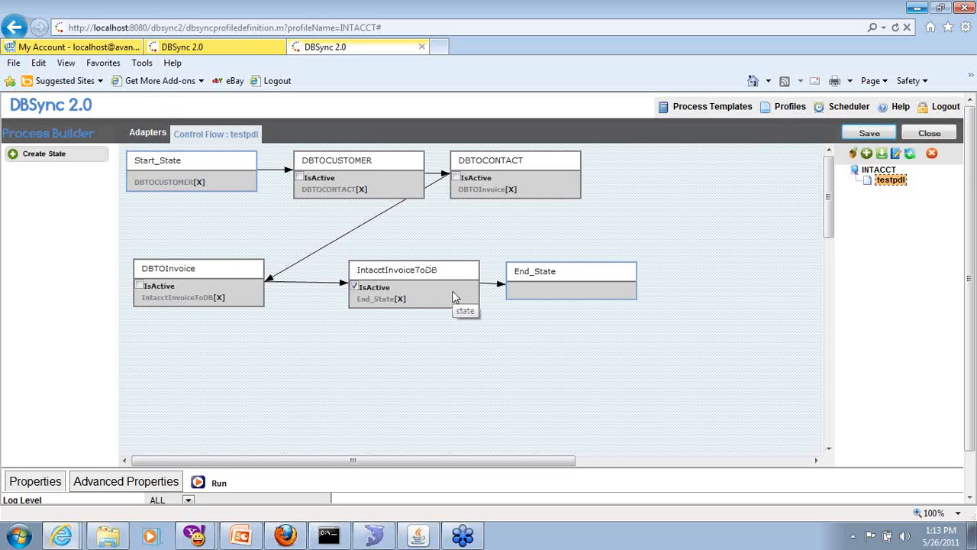
{"action": "mouse_move", "coordinate": [511, 206]}
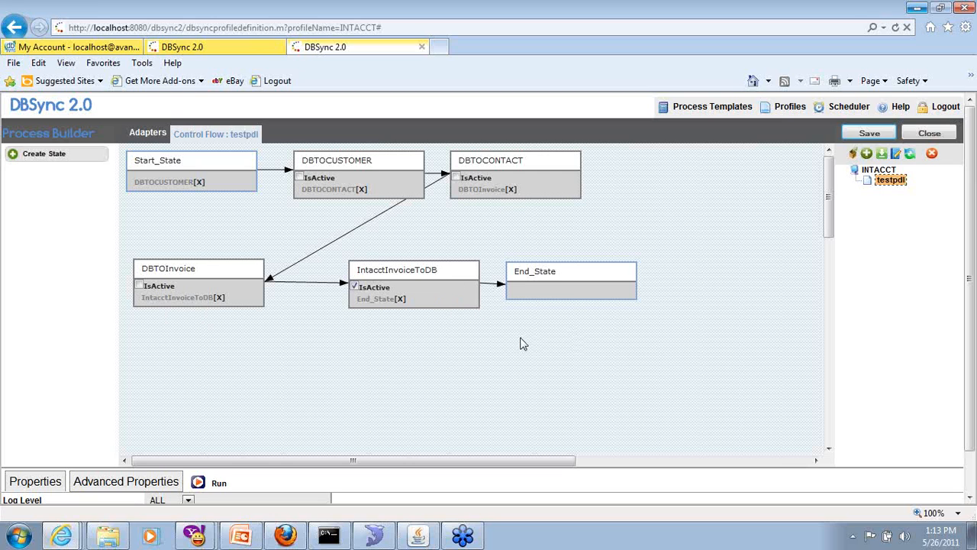
{"action": "mouse_move", "coordinate": [377, 298]}
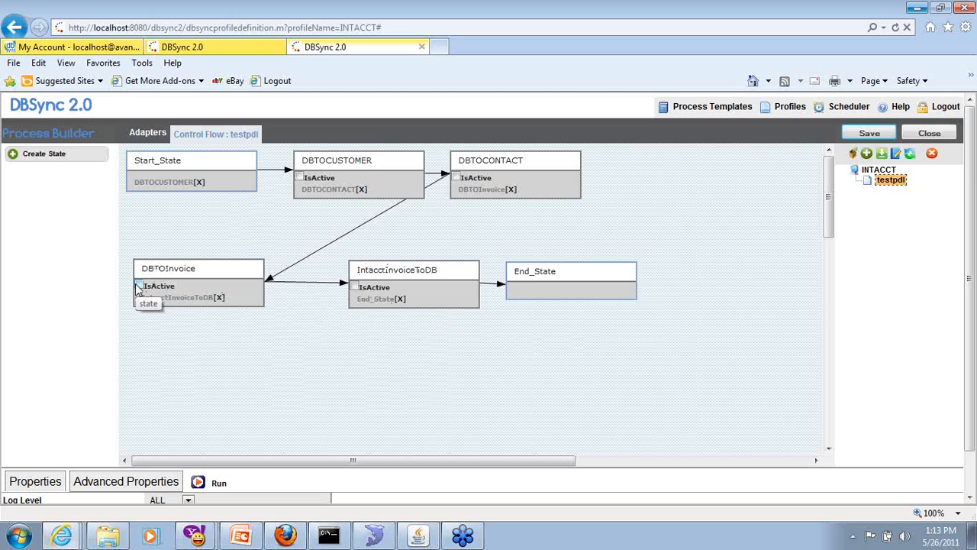
Step: Tick IsActive on DBTOInvoice, save testpdl, and switch to the PowerPoint presentation
{"action": "left_click", "coordinate": [139, 285]}
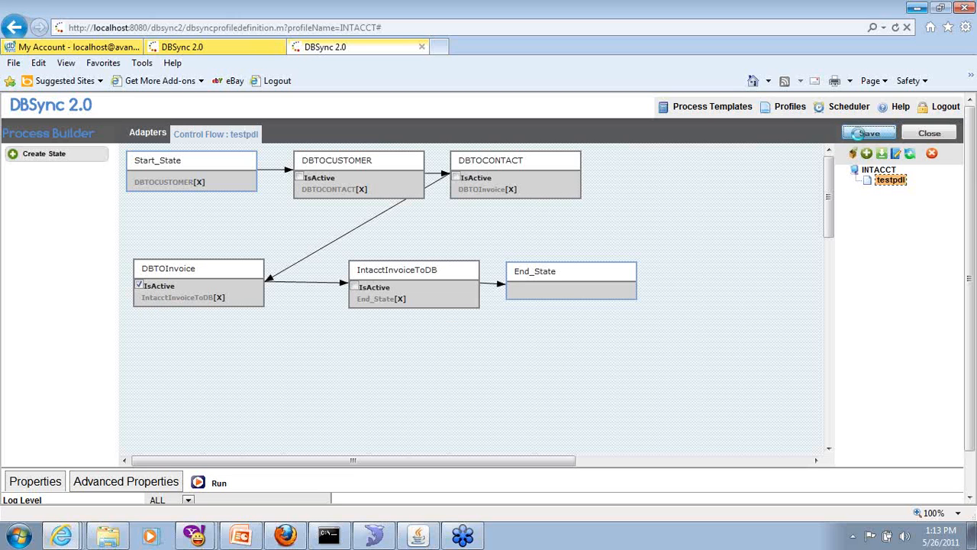
{"action": "left_click", "coordinate": [869, 132]}
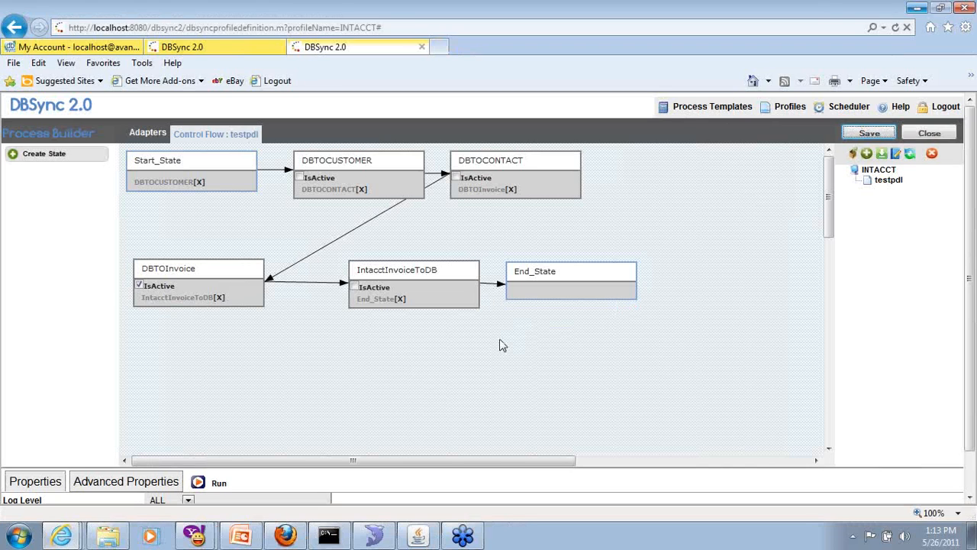
{"action": "mouse_move", "coordinate": [208, 268]}
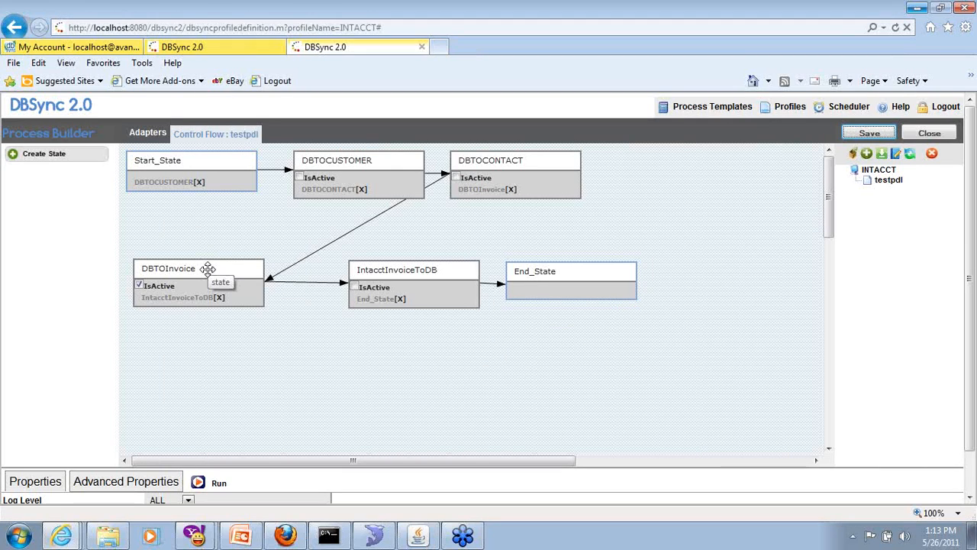
{"action": "mouse_move", "coordinate": [309, 480]}
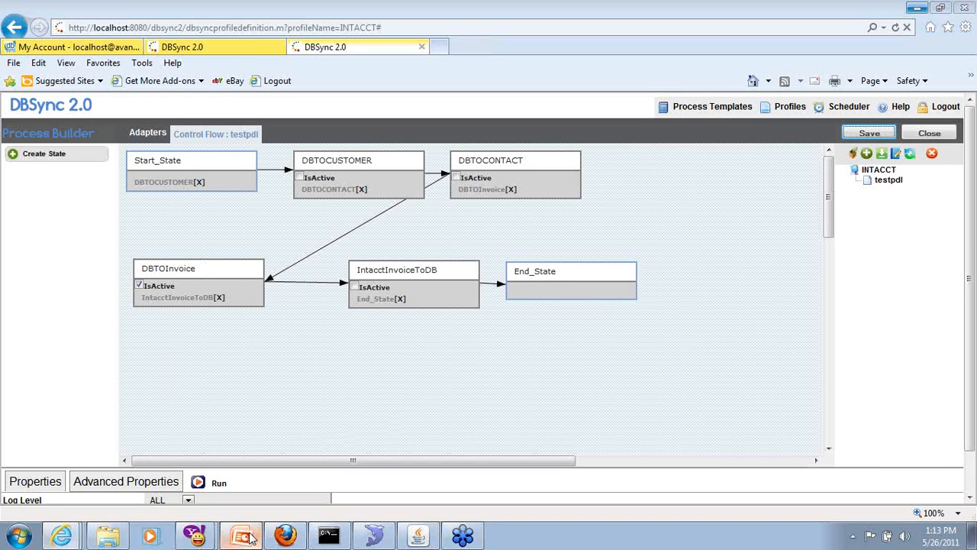
{"action": "left_click", "coordinate": [241, 534]}
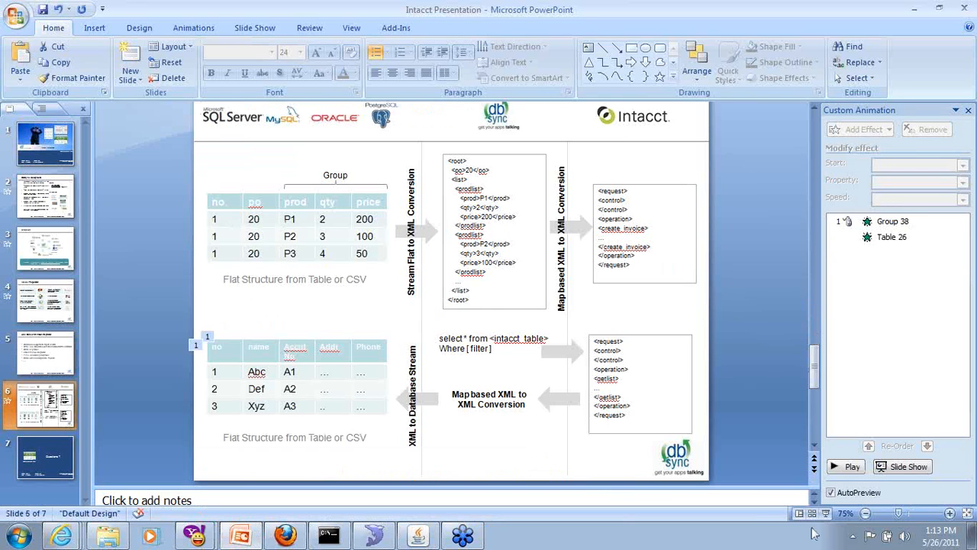